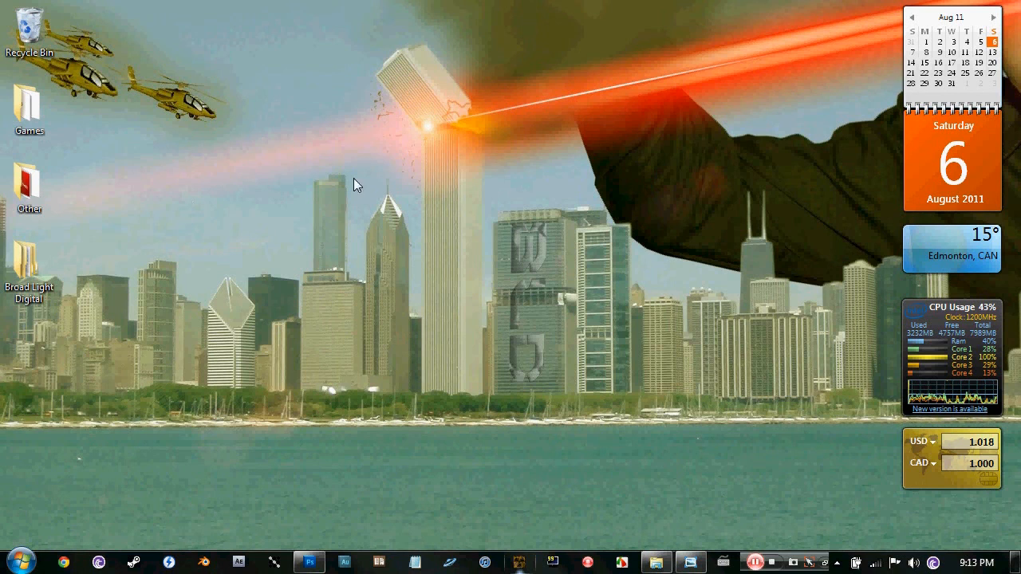
mouse_move(426, 272)
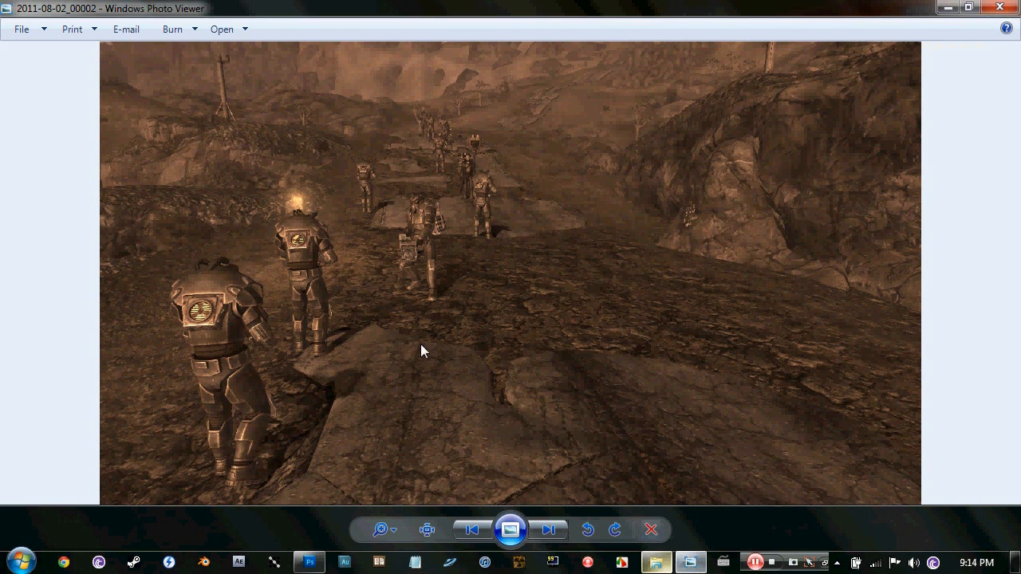
mouse_move(583, 394)
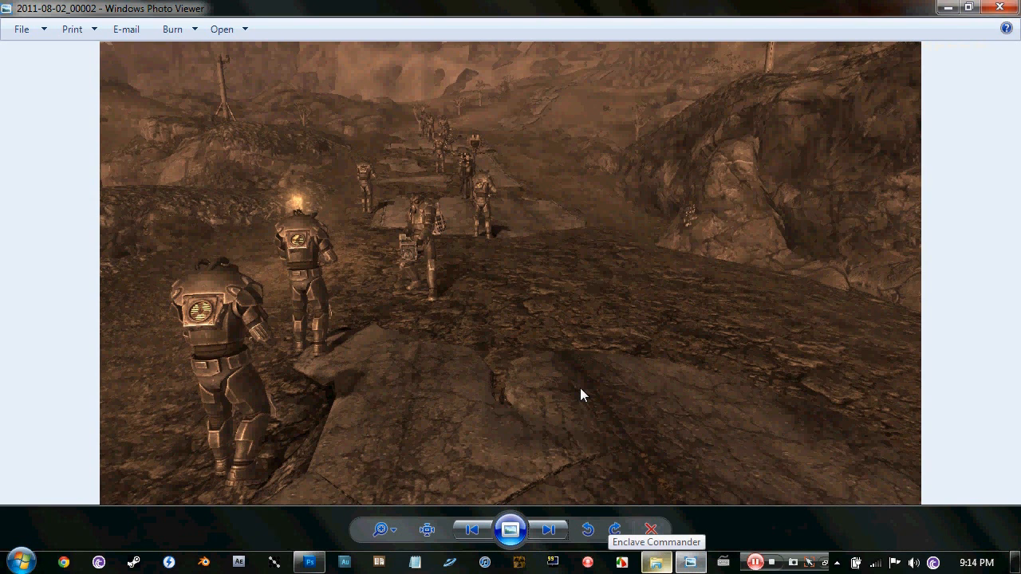
mouse_move(430, 72)
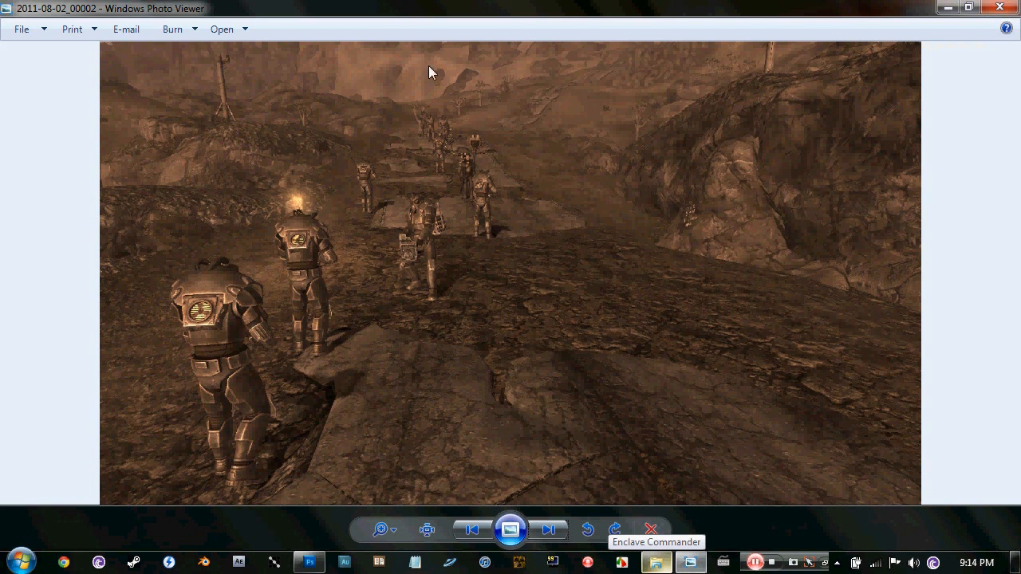
mouse_move(385, 168)
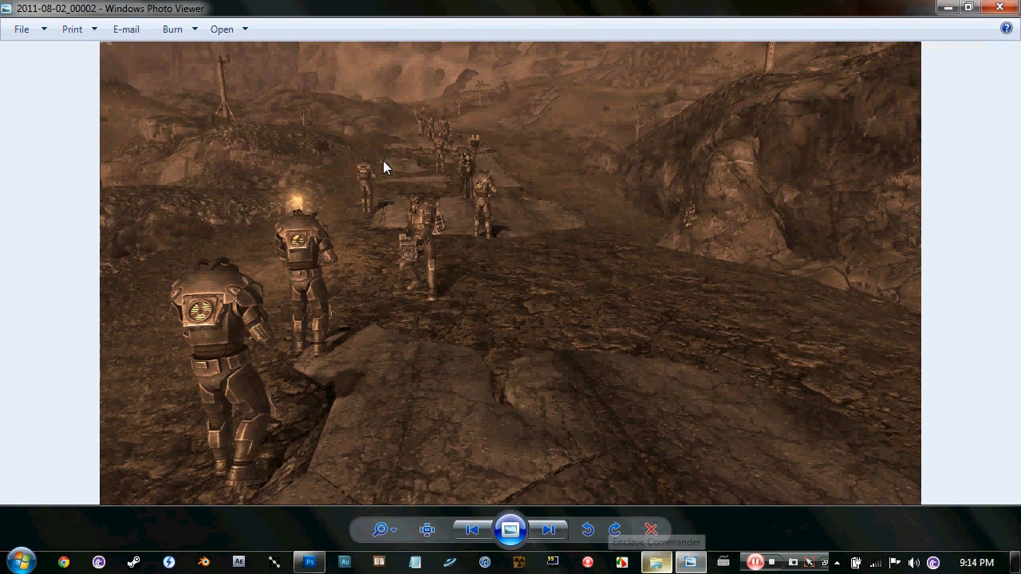
mouse_move(327, 198)
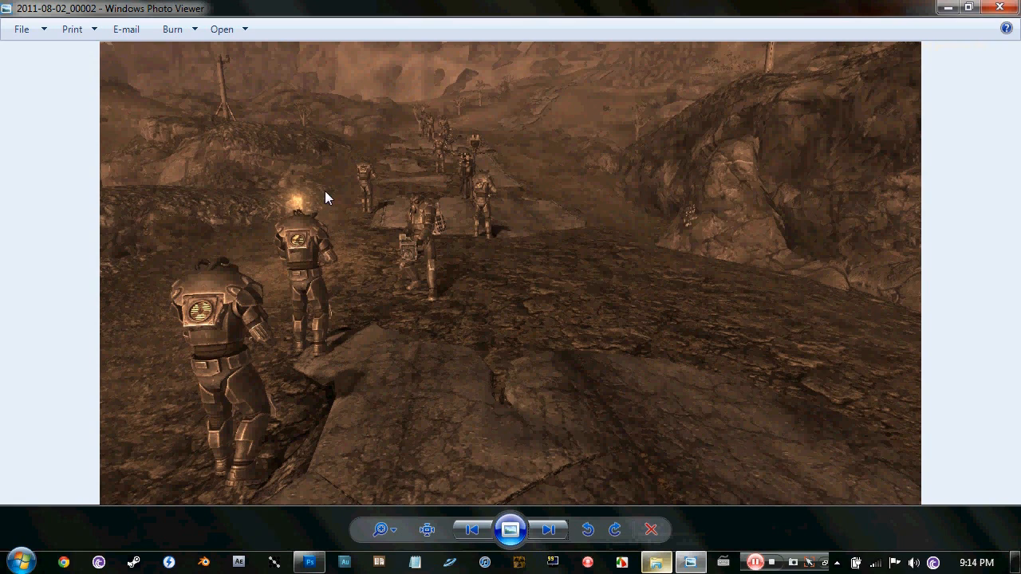
mouse_move(258, 494)
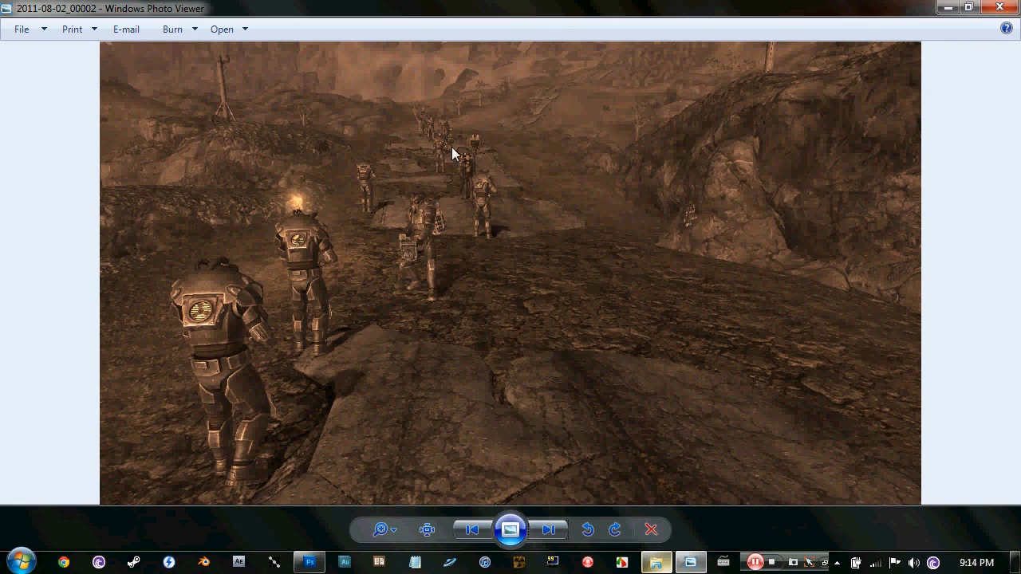
mouse_move(516, 407)
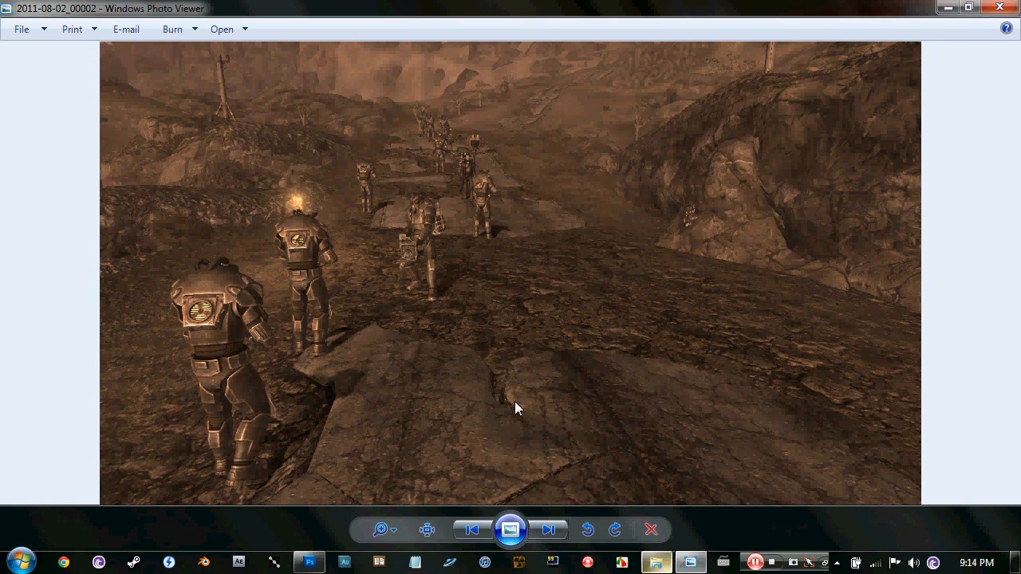
mouse_move(508, 513)
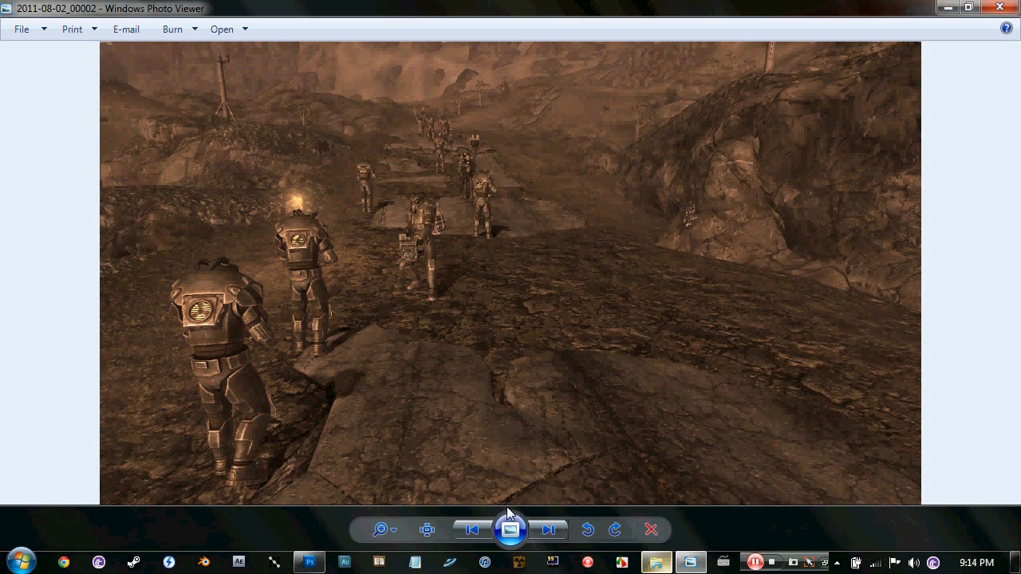
mouse_move(558, 437)
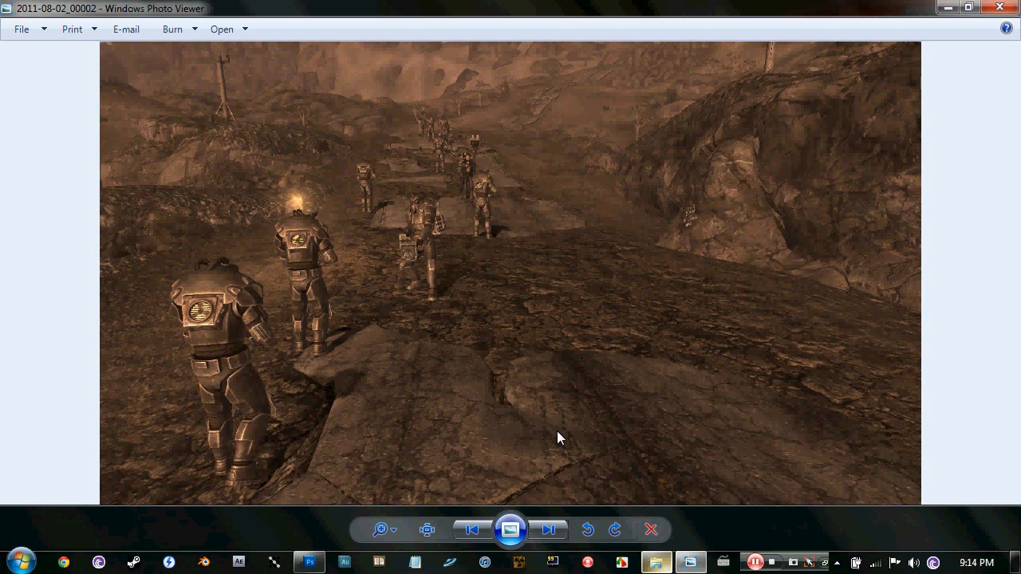
Show the finished Enclavewallpaper in Photo Viewer, then minimize the viewer.
left_click(547, 529)
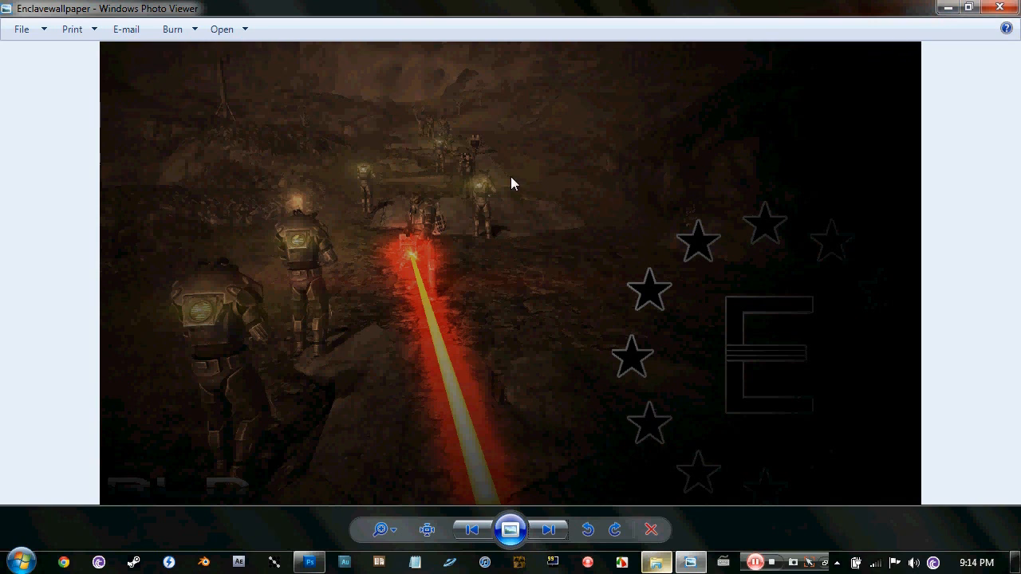
mouse_move(946, 9)
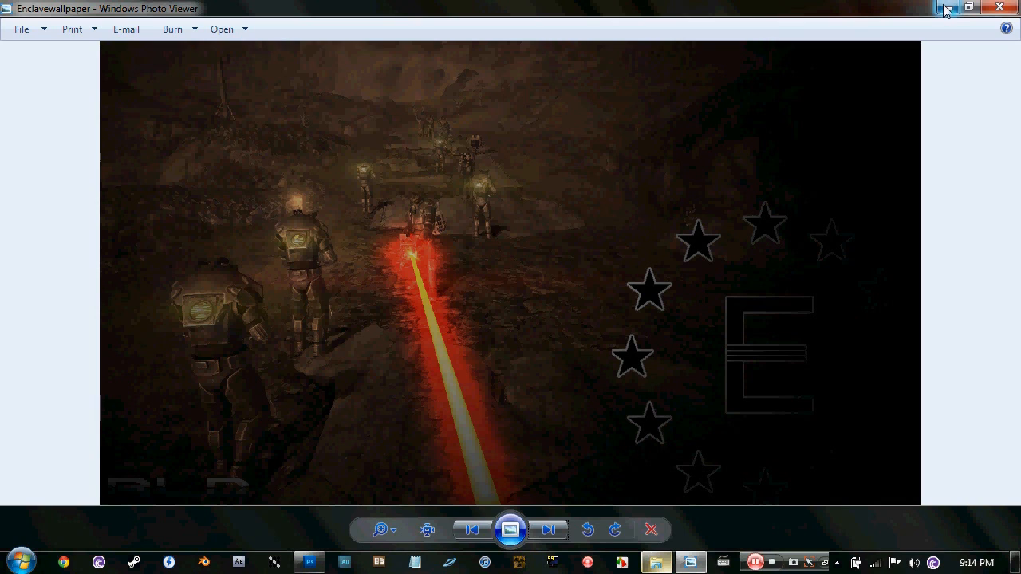
left_click(947, 7)
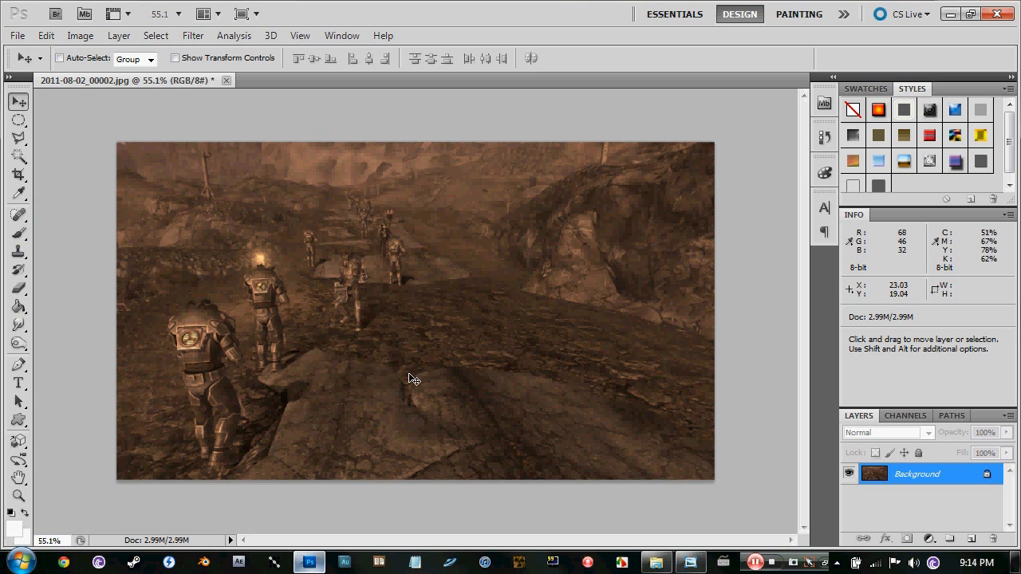
mouse_move(40, 58)
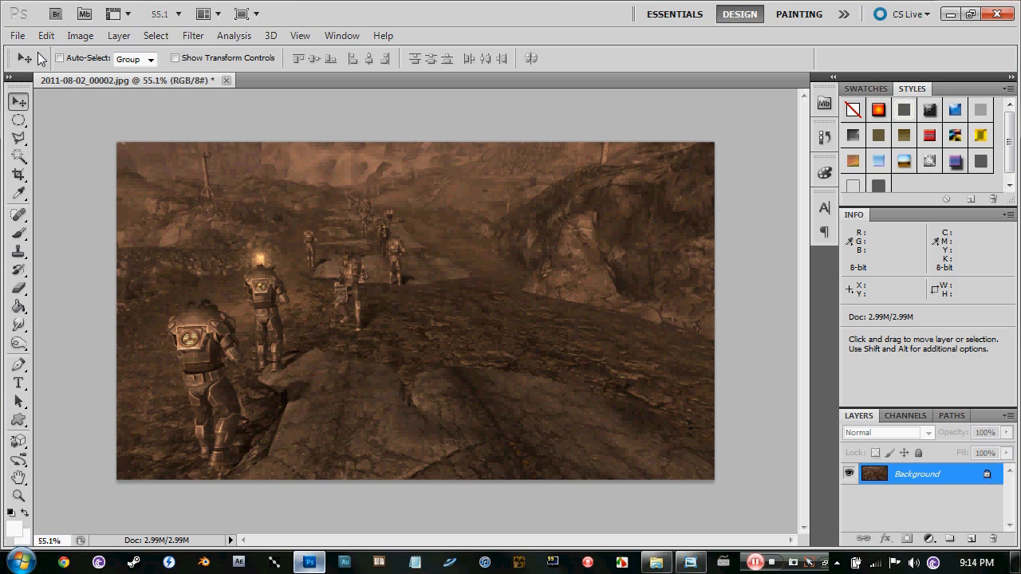
mouse_move(27, 50)
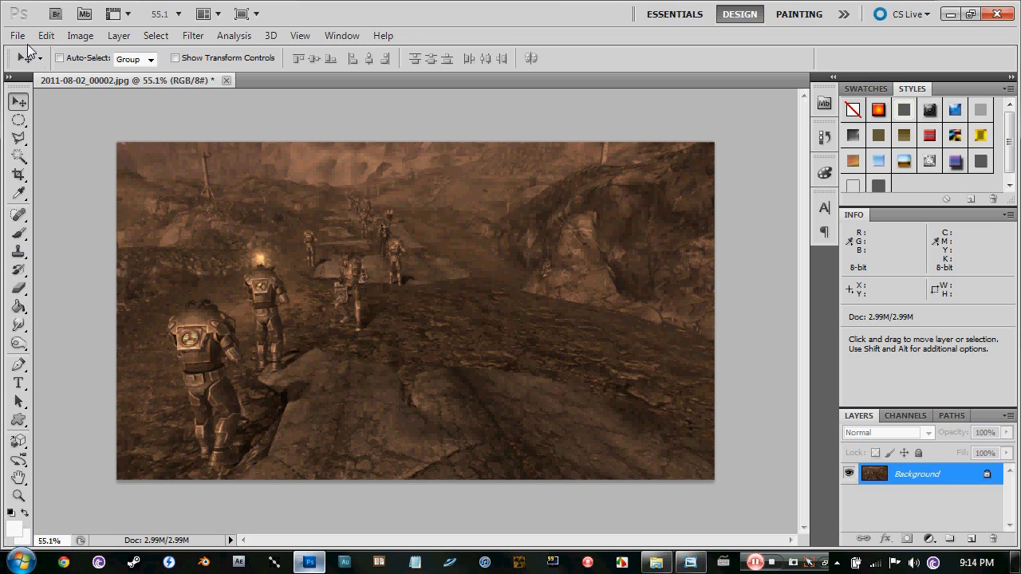
mouse_move(16, 35)
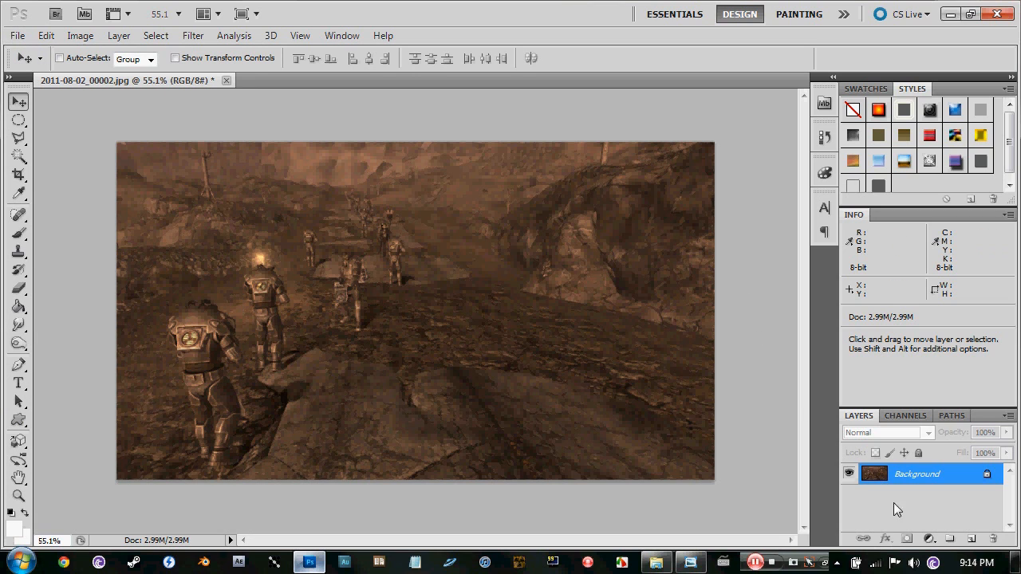
Create a new layer named 'Laser 1' above the sepia background.
left_click(1007, 416)
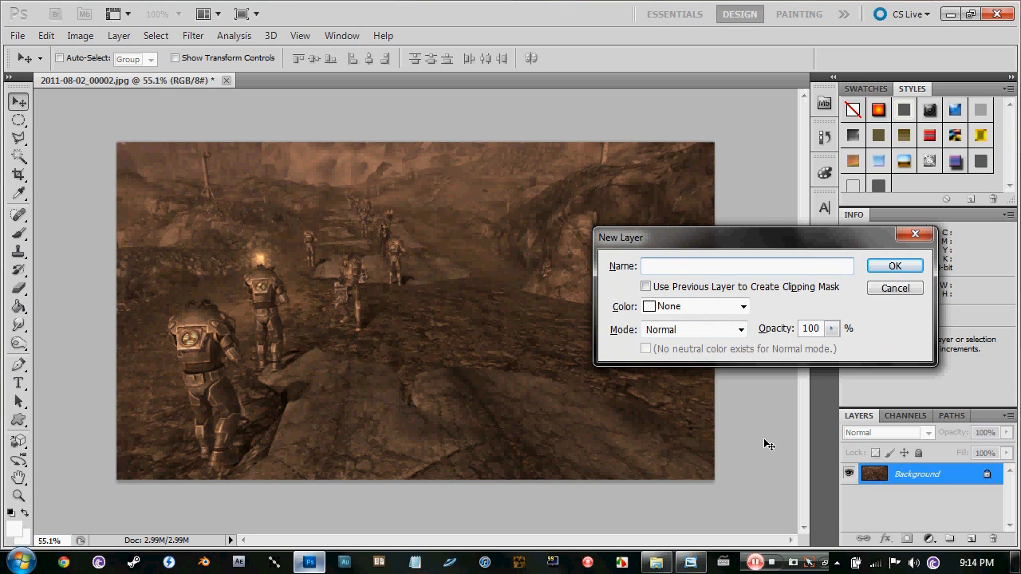
type("Laser 1")
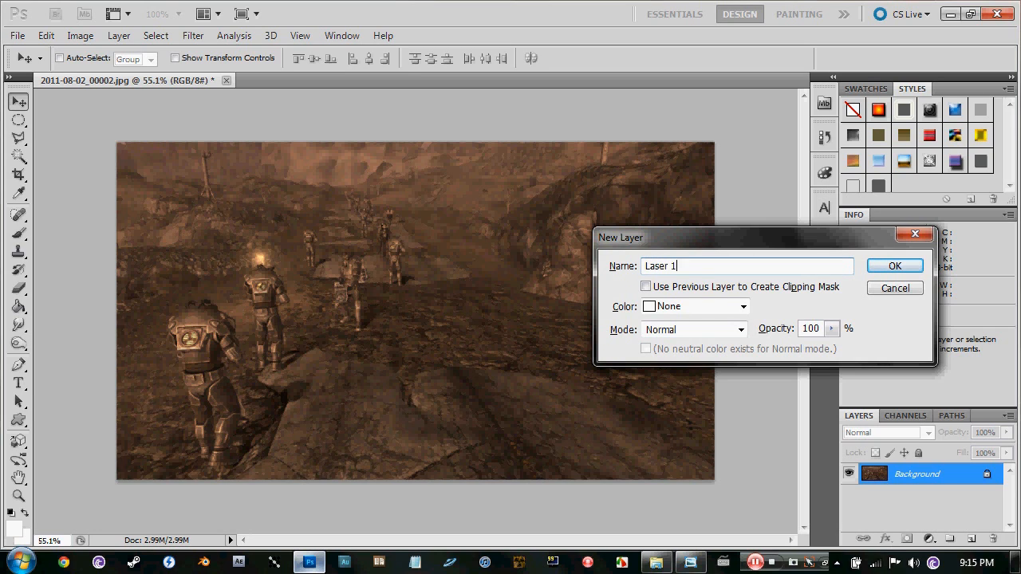
left_click(894, 266)
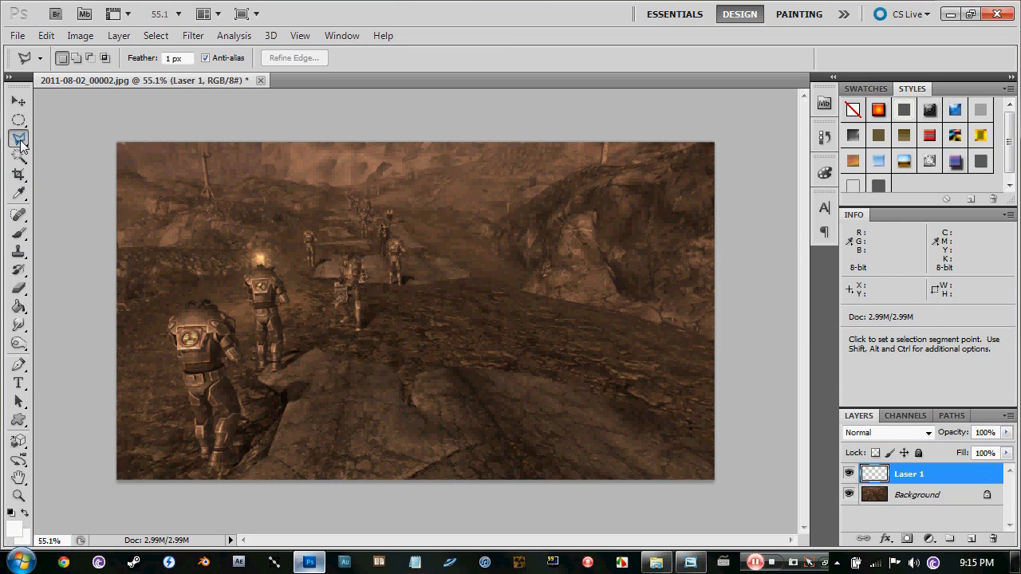
mouse_move(18, 139)
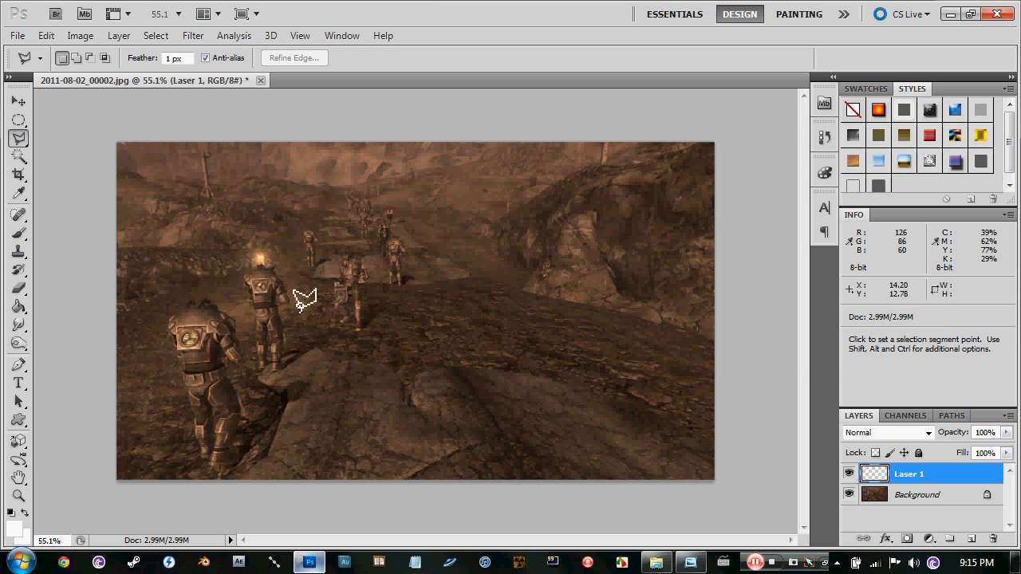
mouse_move(347, 291)
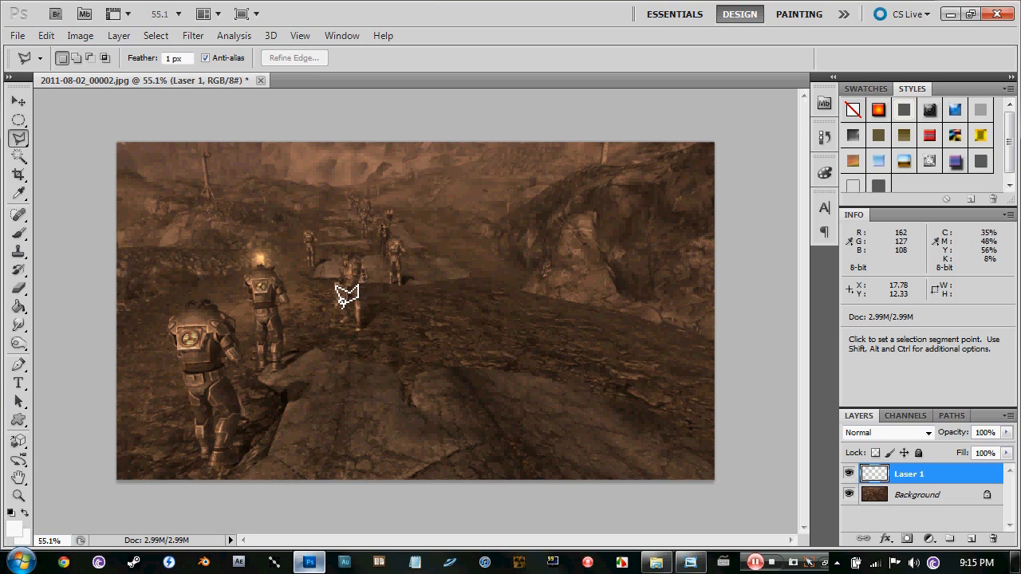
mouse_move(342, 293)
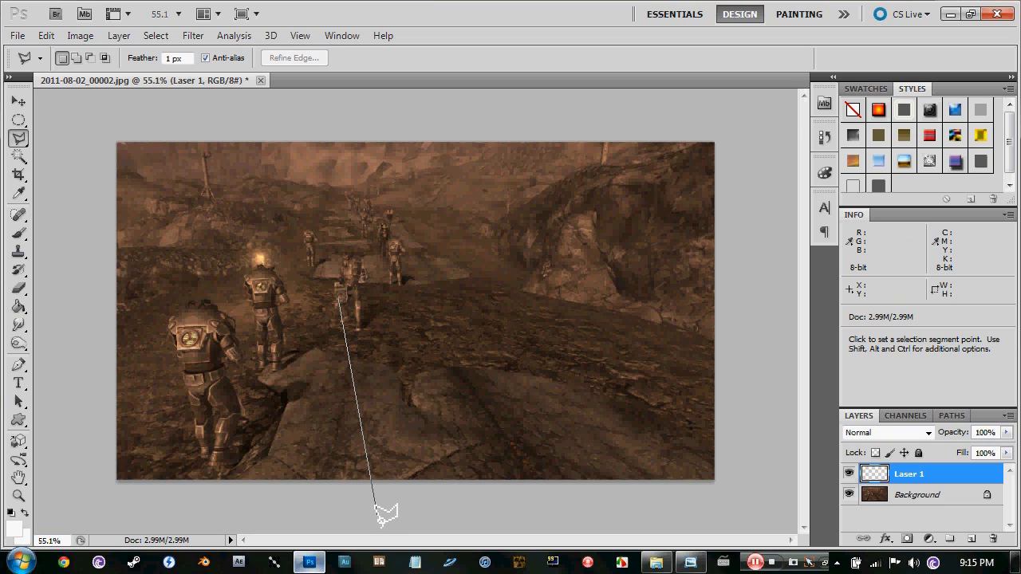
mouse_move(419, 527)
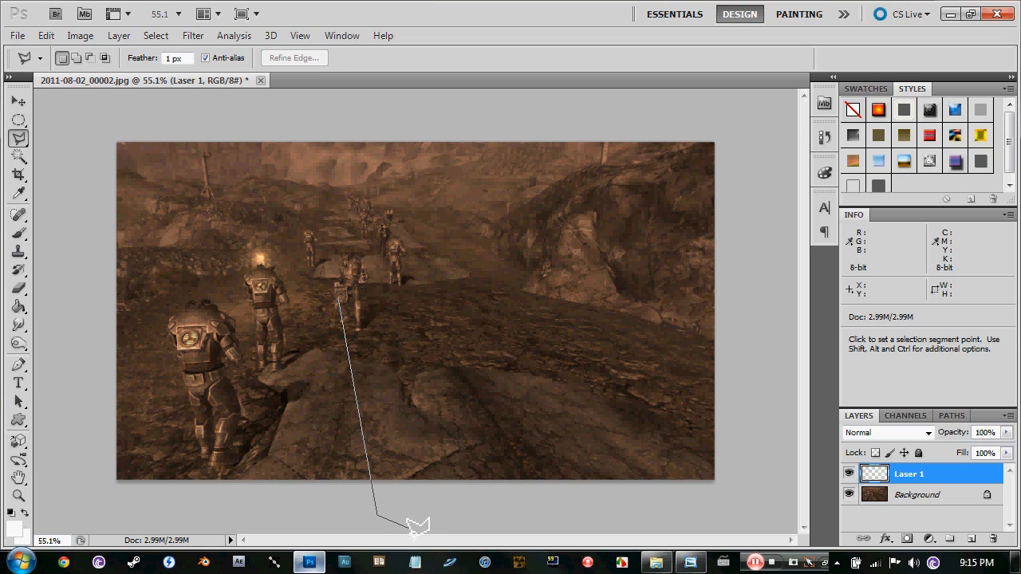
mouse_move(423, 512)
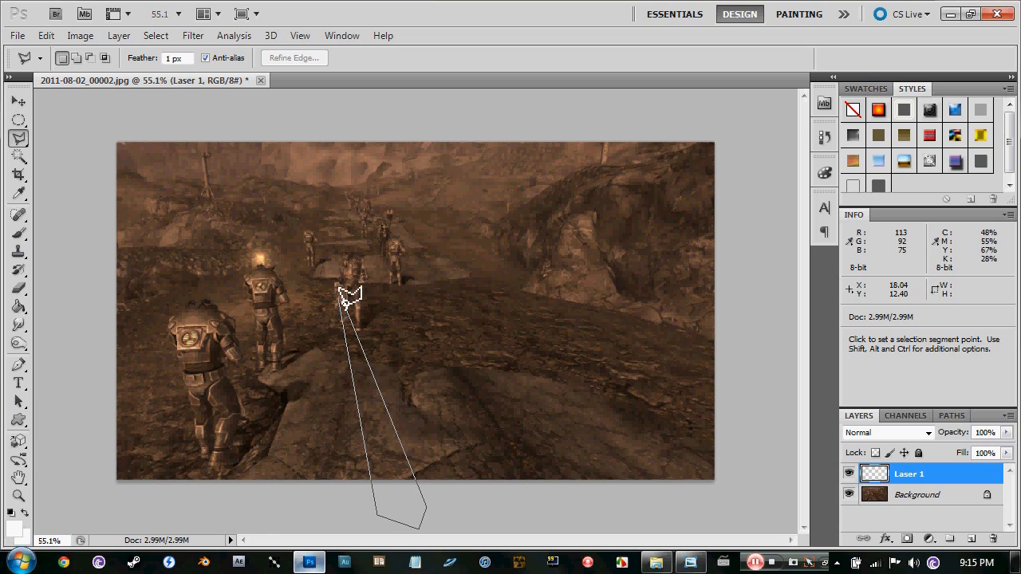
mouse_move(354, 307)
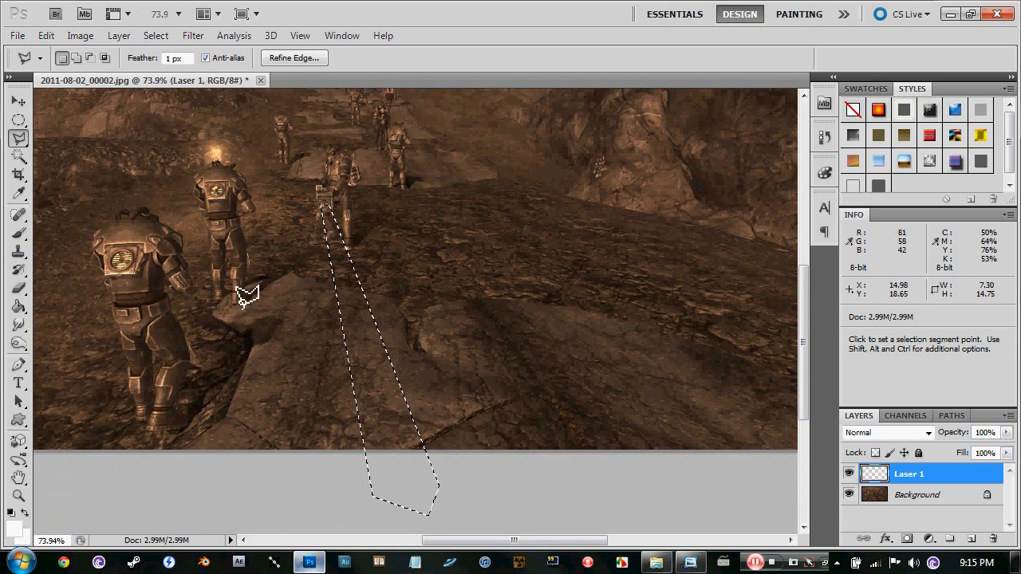
Fill the beam selection on Laser 1 with solid white using the Paint Bucket.
left_click(17, 308)
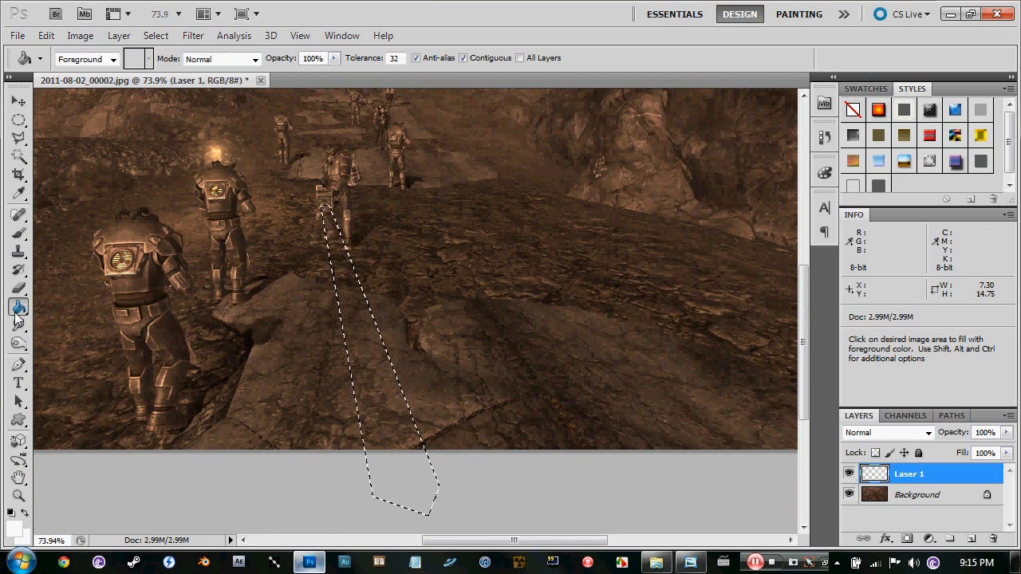
mouse_move(630, 370)
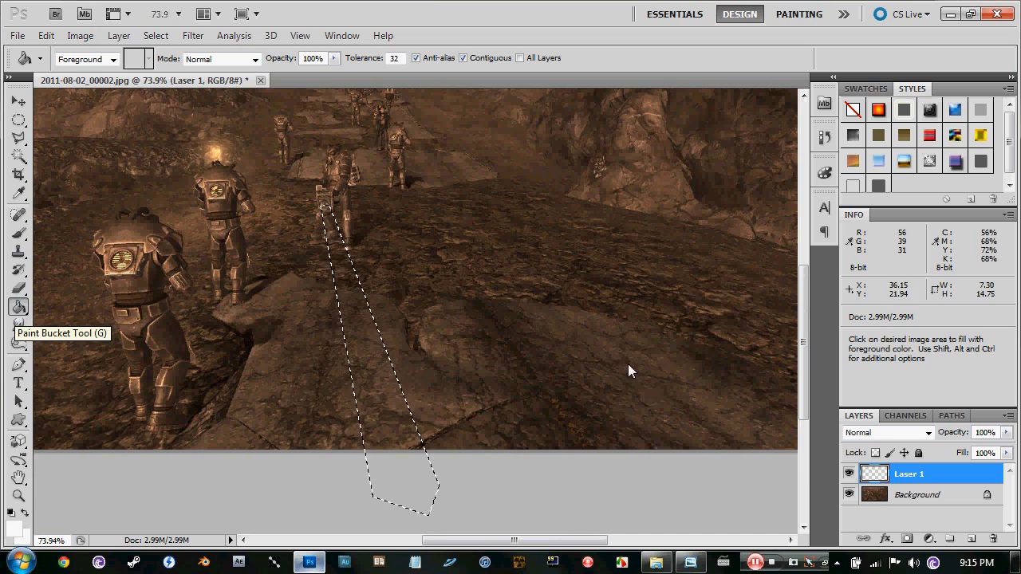
mouse_move(349, 380)
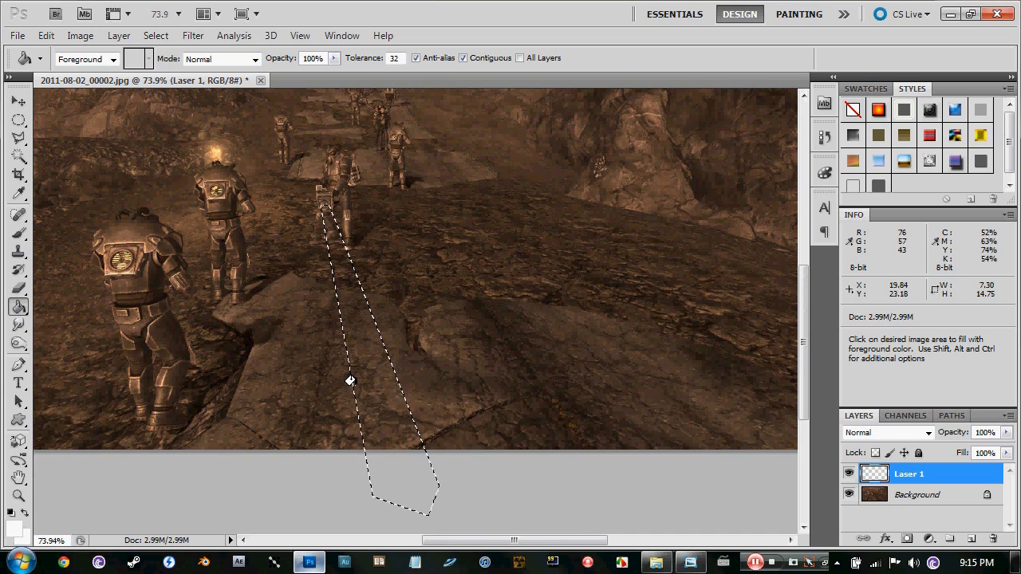
left_click(343, 263)
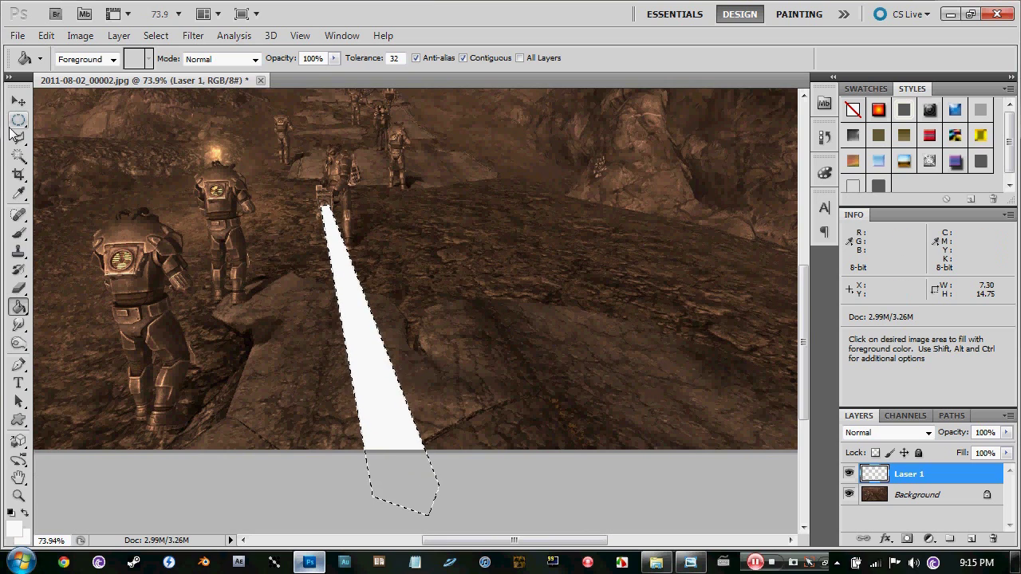
left_click(17, 139)
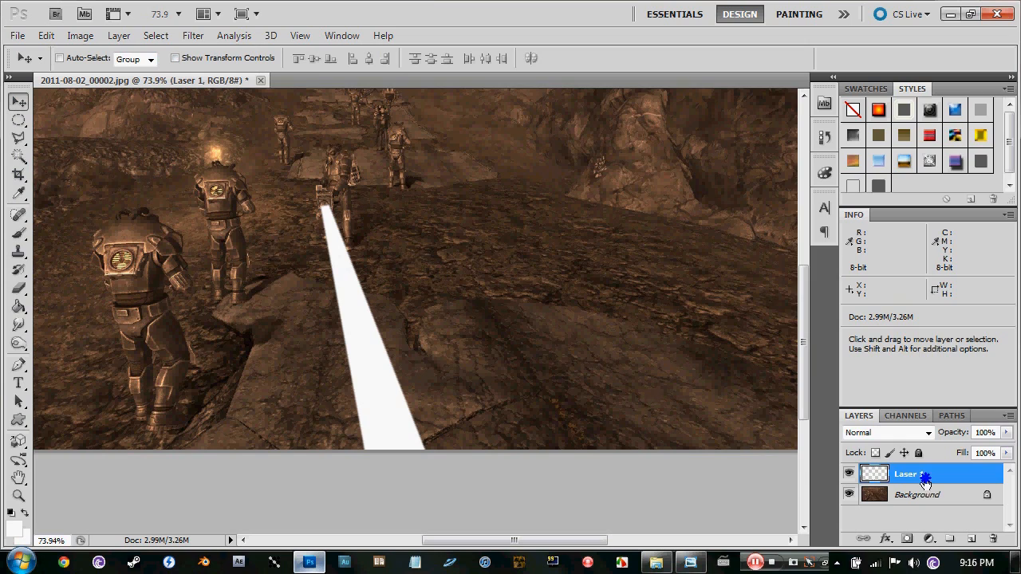
Enable Outer Glow and Inner Glow in Laser 1's Layer Style, both with Normal blending.
right_click(905, 473)
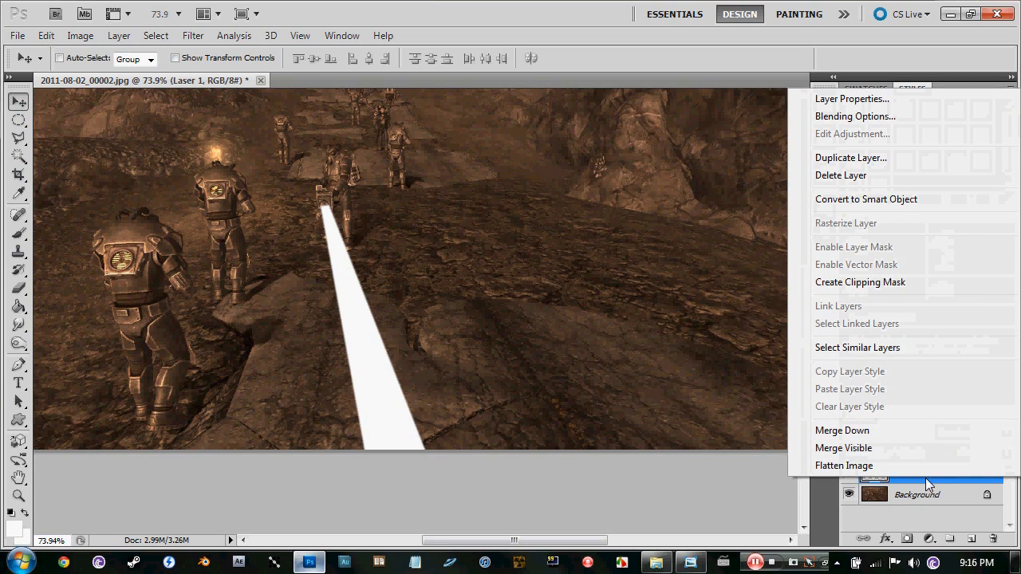
mouse_move(865, 123)
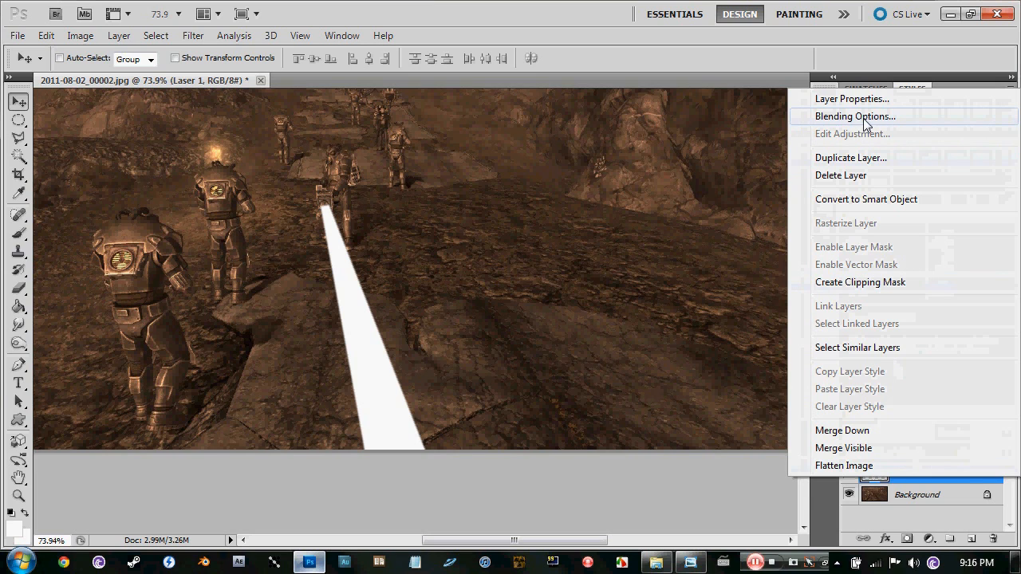
left_click(854, 115)
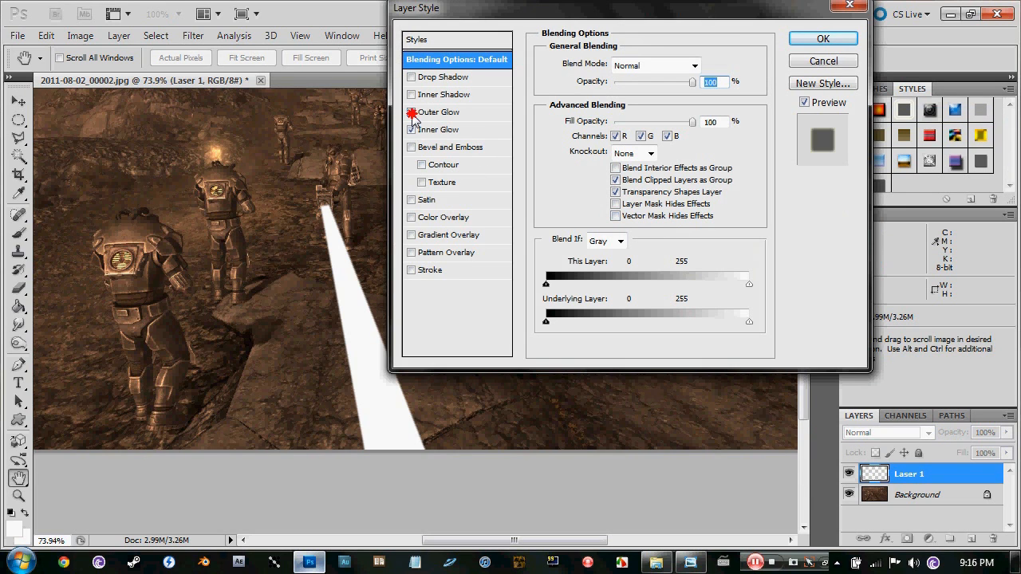
left_click(442, 112)
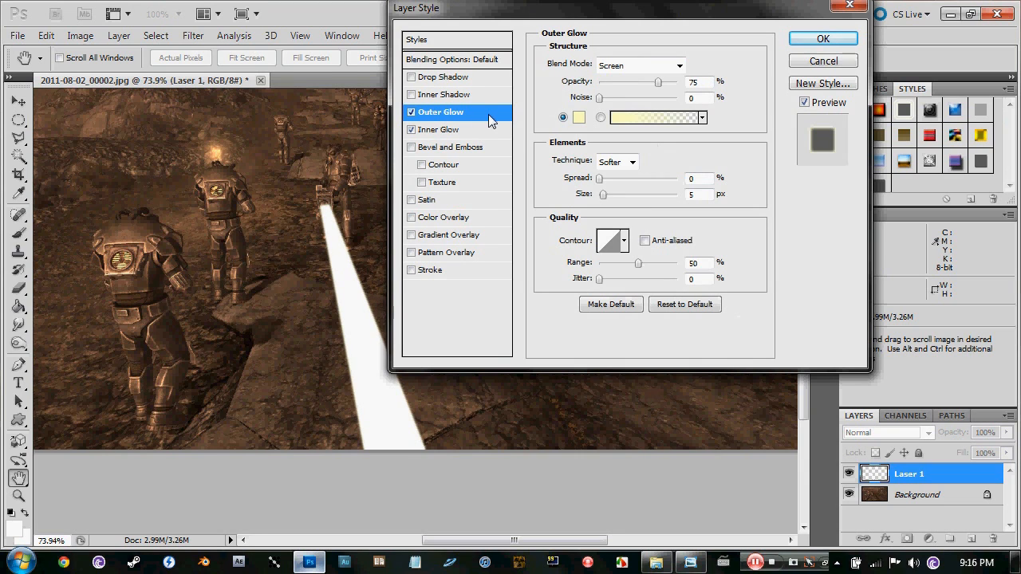
left_click(638, 65)
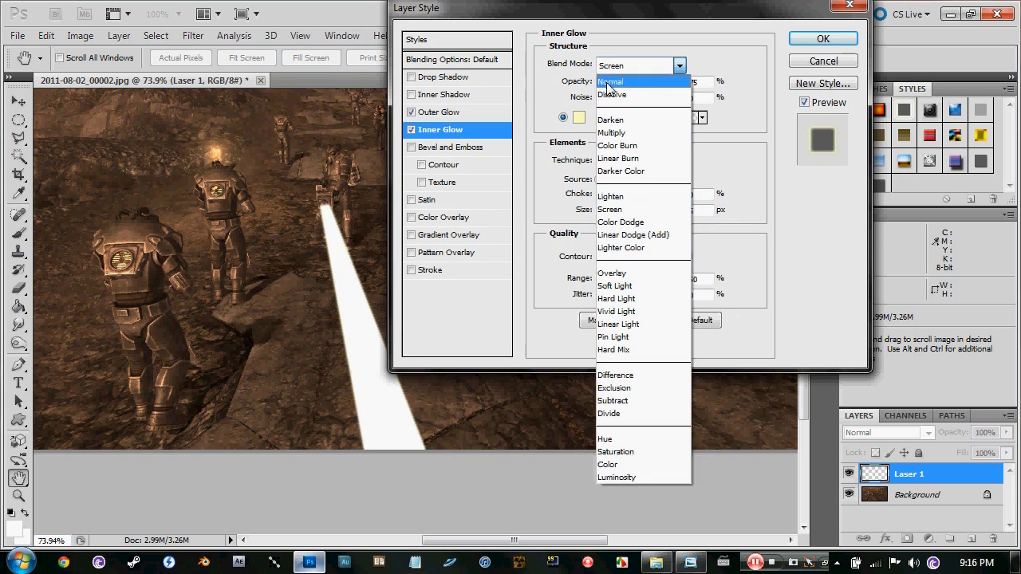
left_click(439, 111)
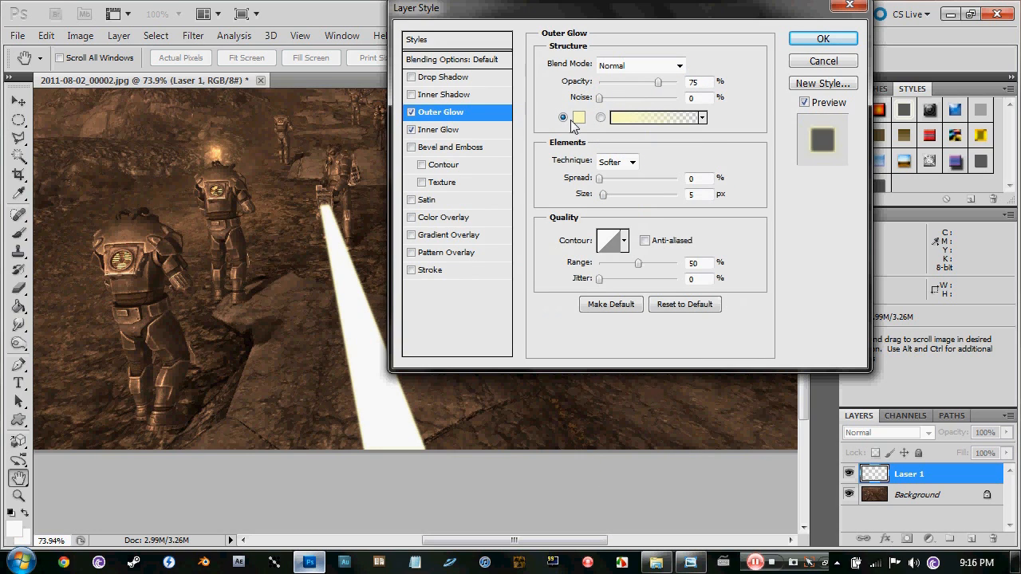
left_click(579, 117)
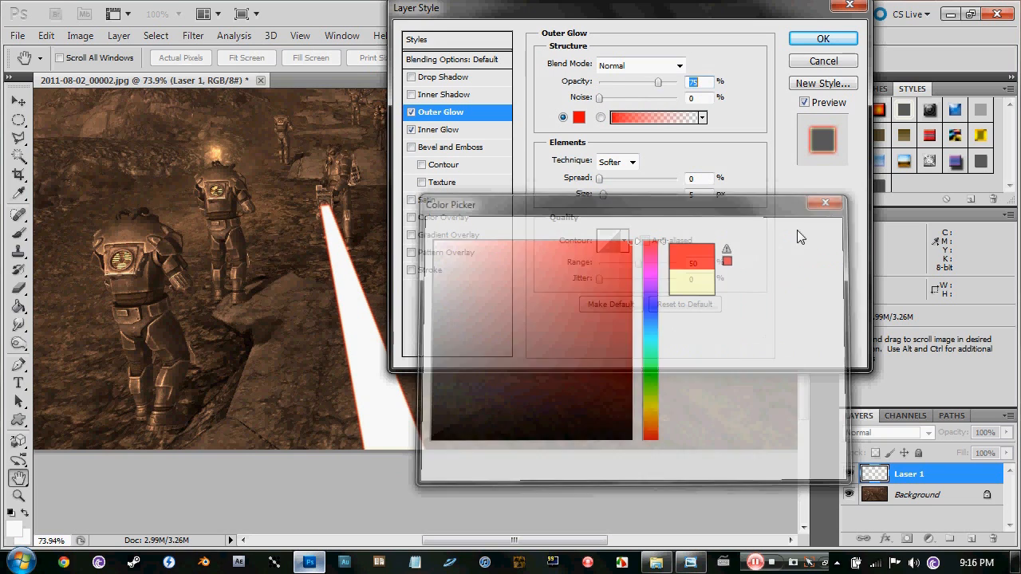
Set both the outer glow and inner glow colours to red.
left_click(824, 202)
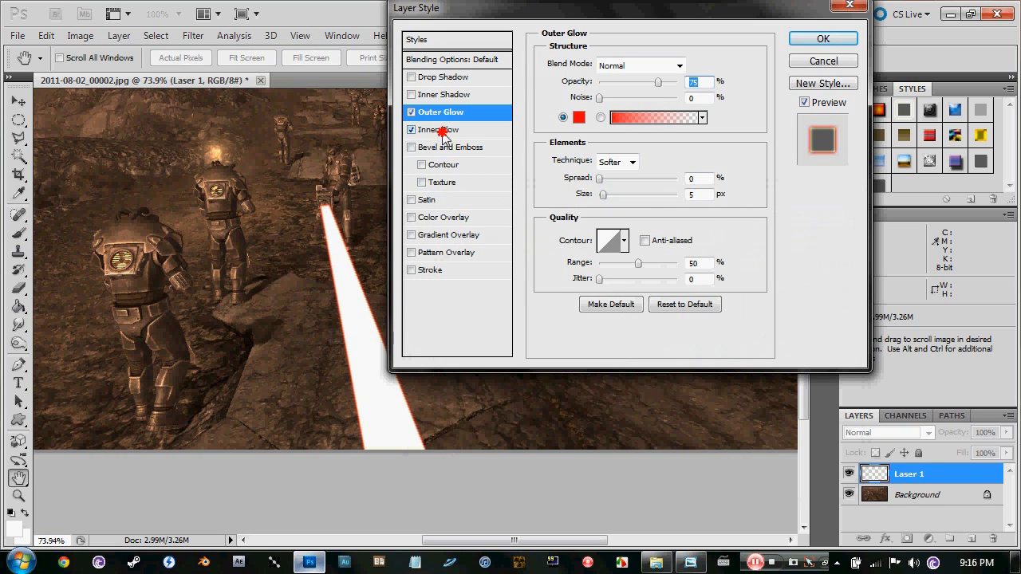
left_click(440, 130)
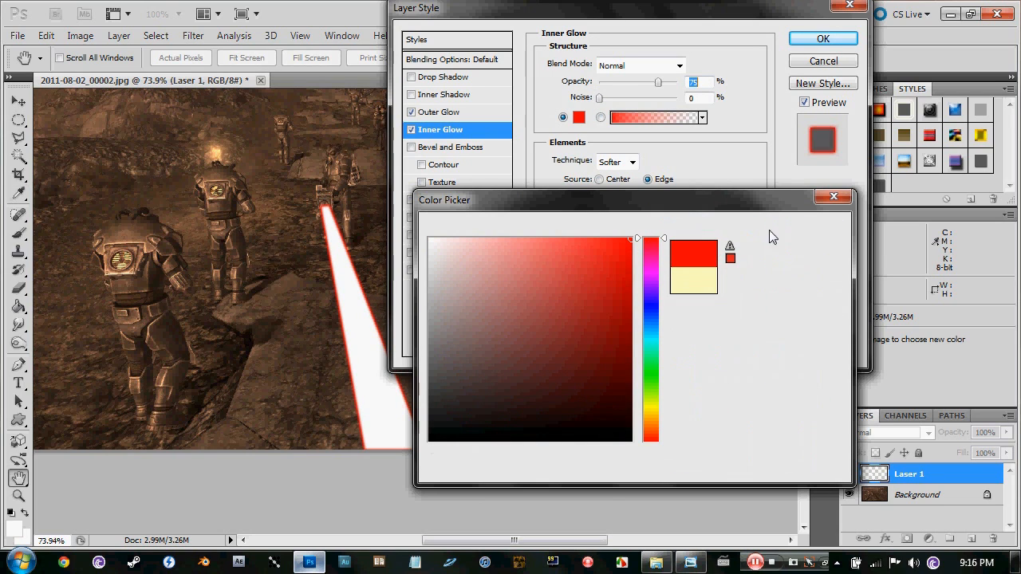
left_click(832, 196)
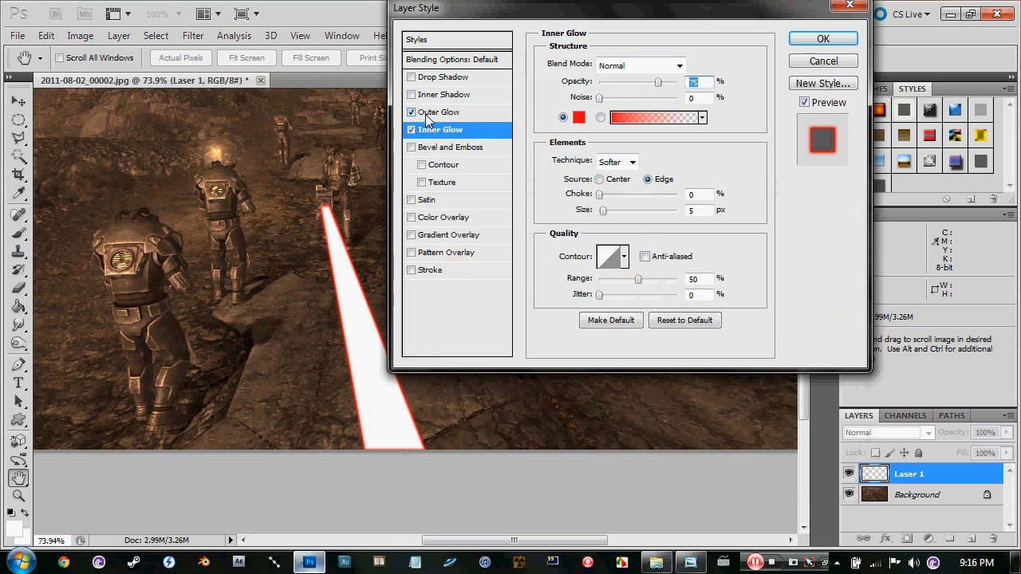
Raise Outer Glow size to 38 and Inner Glow size to 18, then apply the styles.
left_click(439, 111)
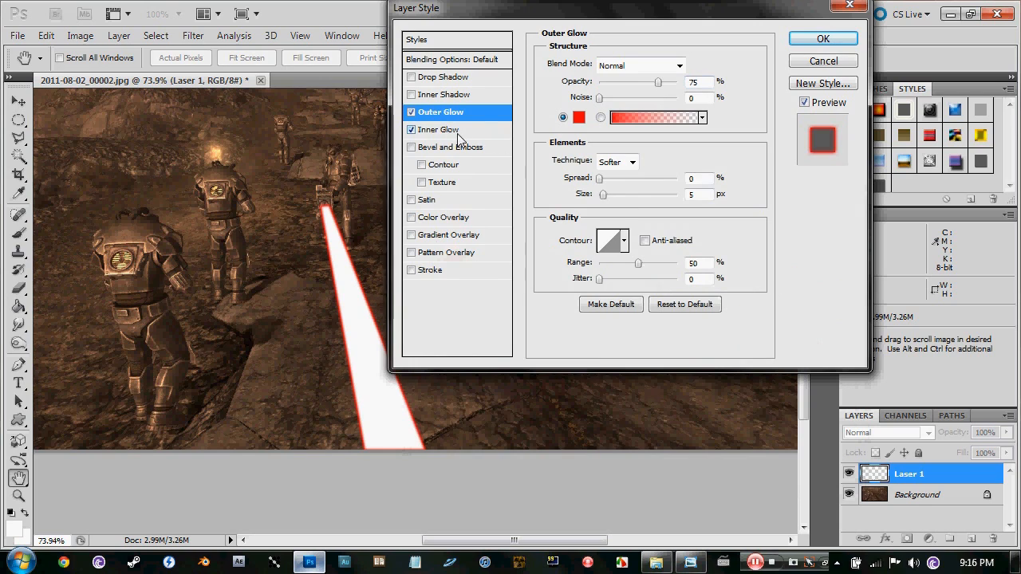
left_click_drag(603, 194, 618, 194)
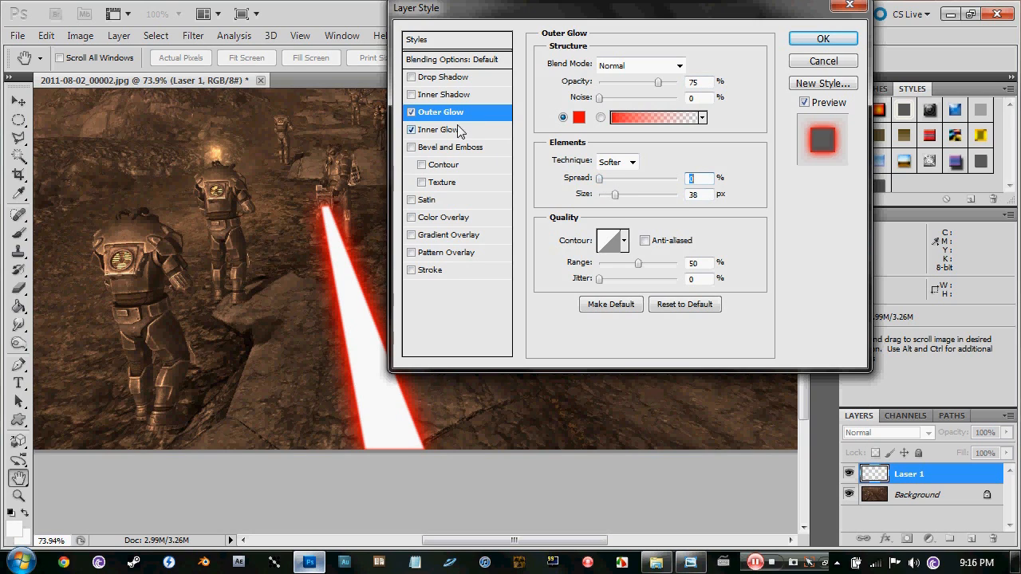
left_click(439, 129)
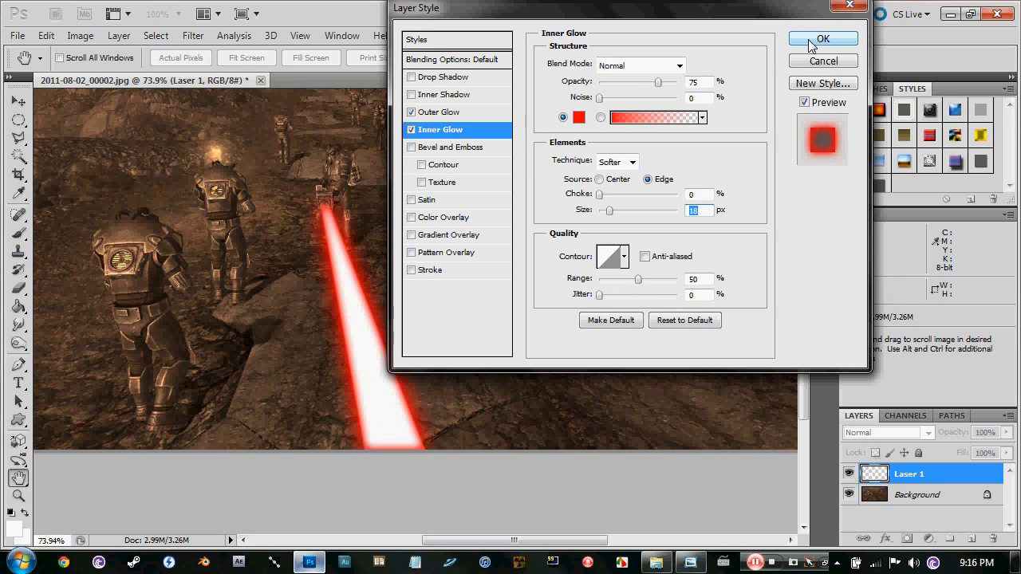
left_click(821, 38)
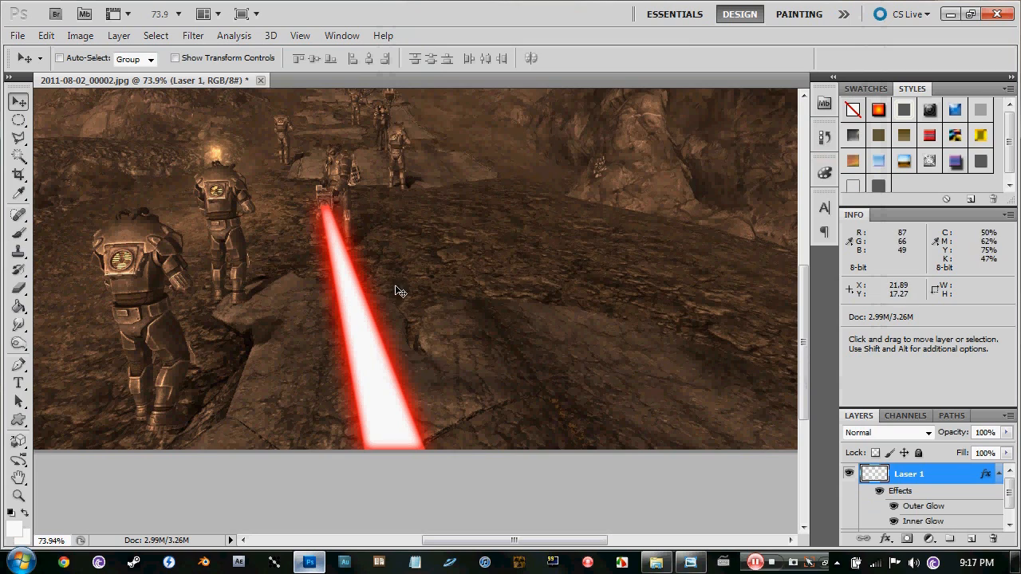
mouse_move(338, 366)
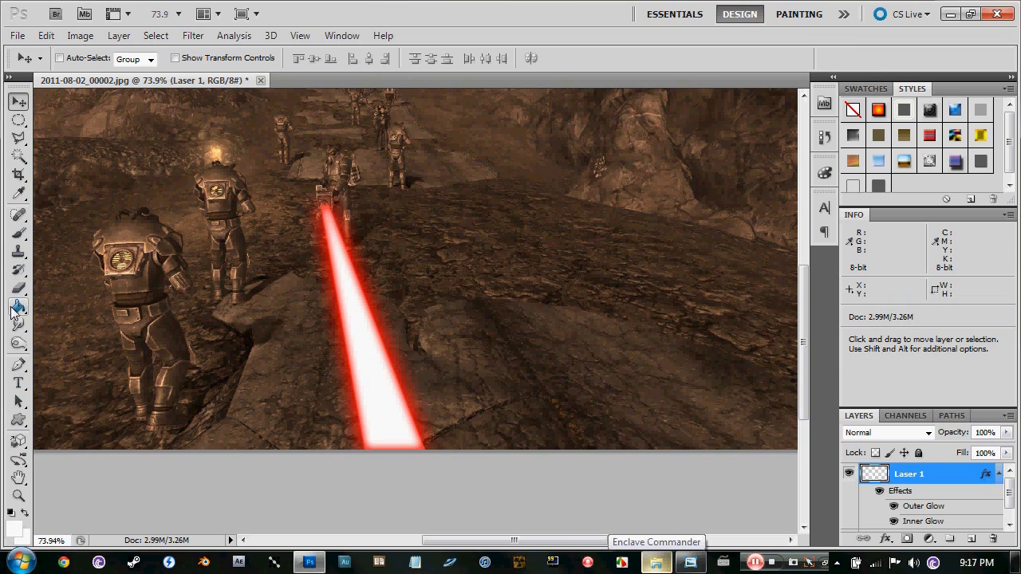
Set the foreground to pale yellow fff6ca and fill the beam core with it.
left_click(18, 307)
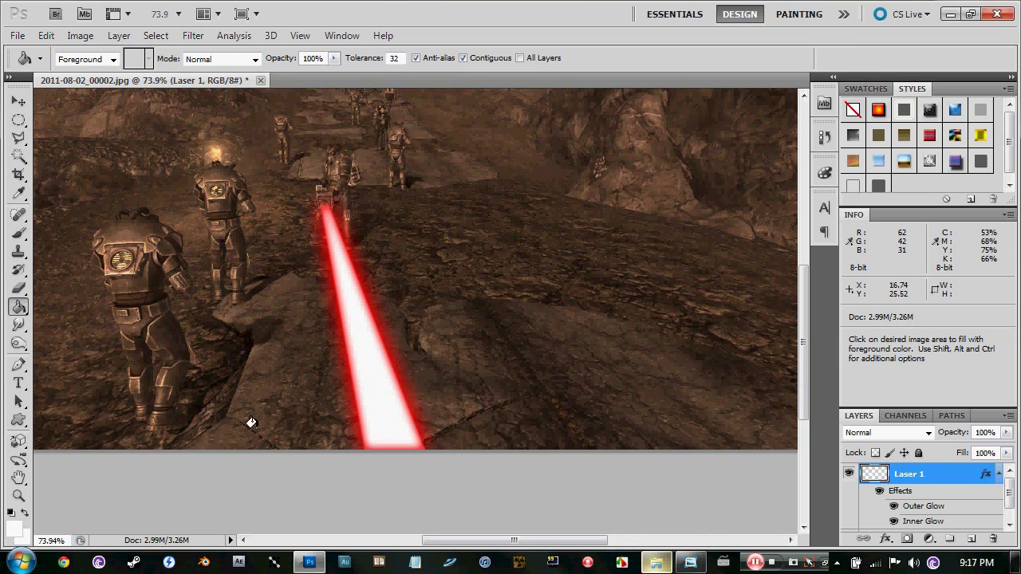
left_click(137, 58)
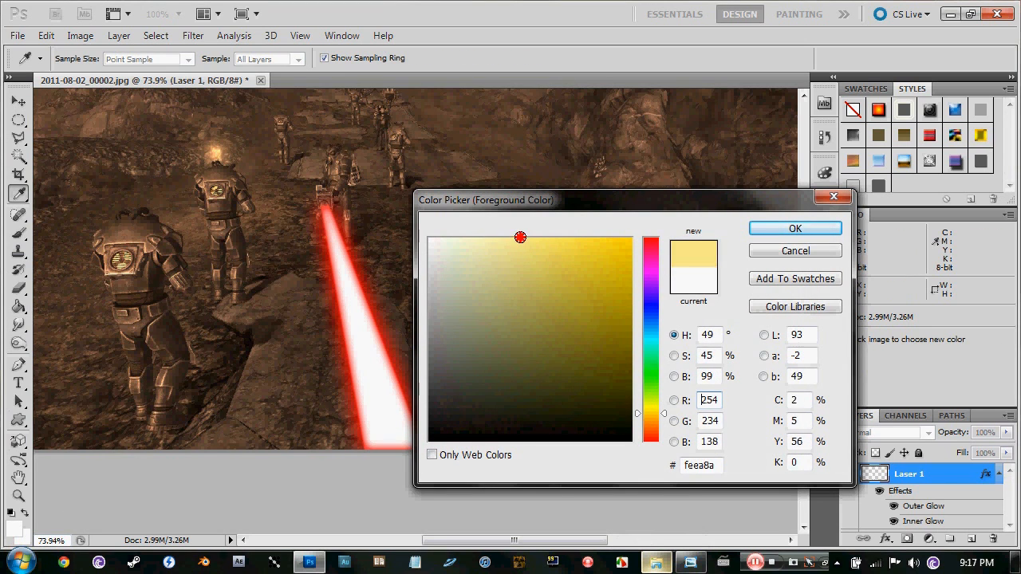
left_click(795, 228)
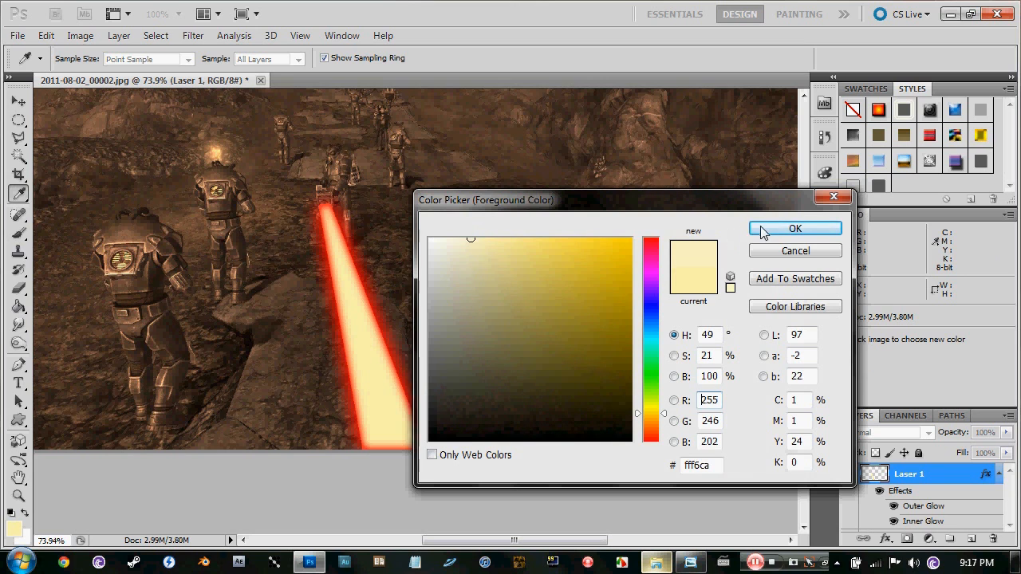
left_click(795, 228)
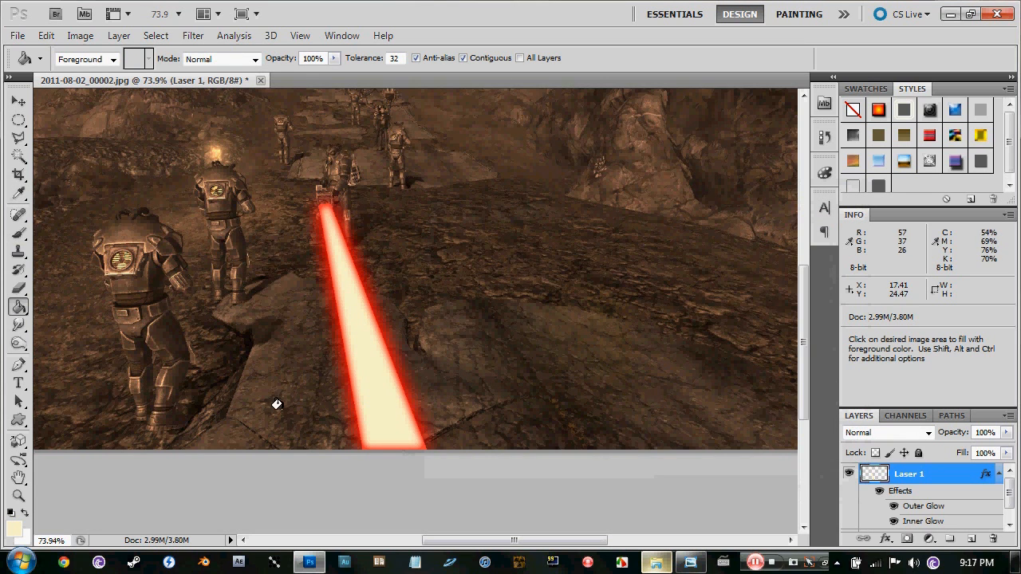
mouse_move(349, 376)
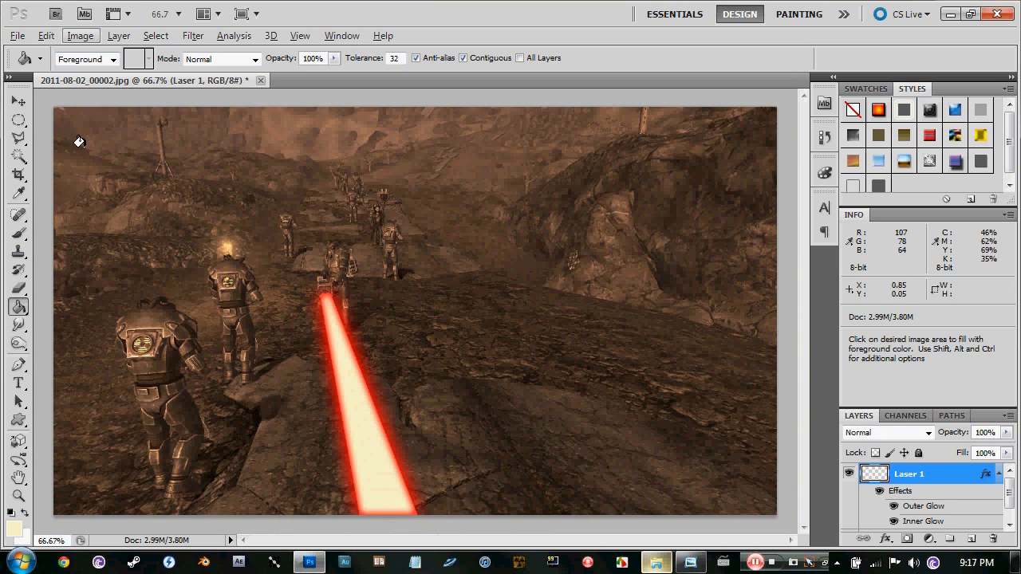
mouse_move(705, 411)
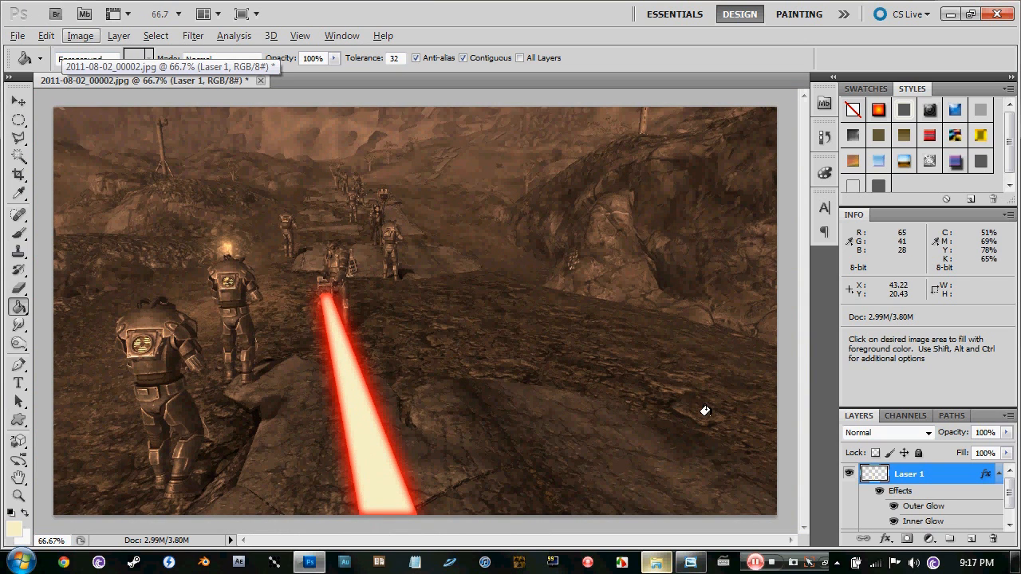
mouse_move(384, 387)
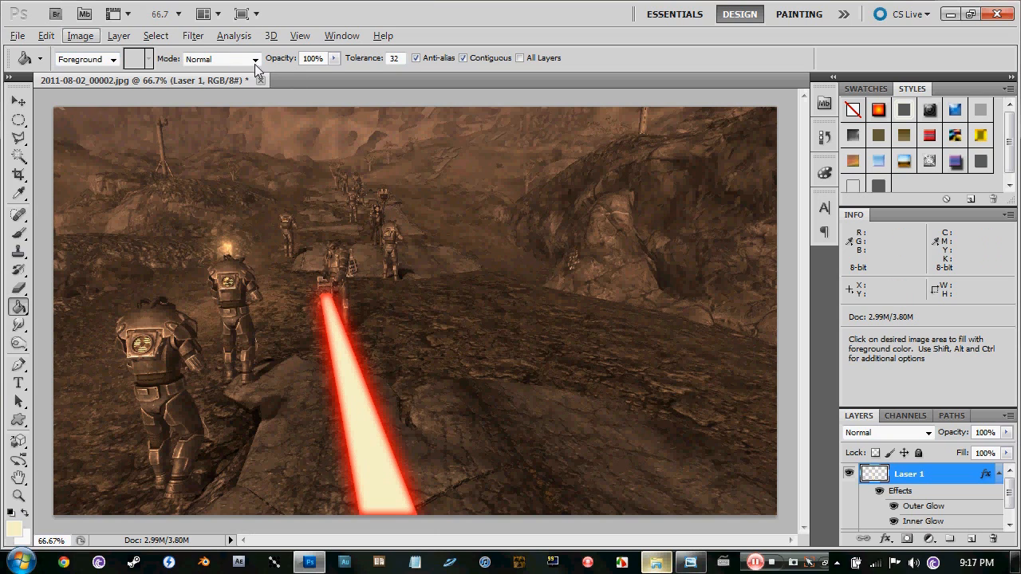
mouse_move(195, 42)
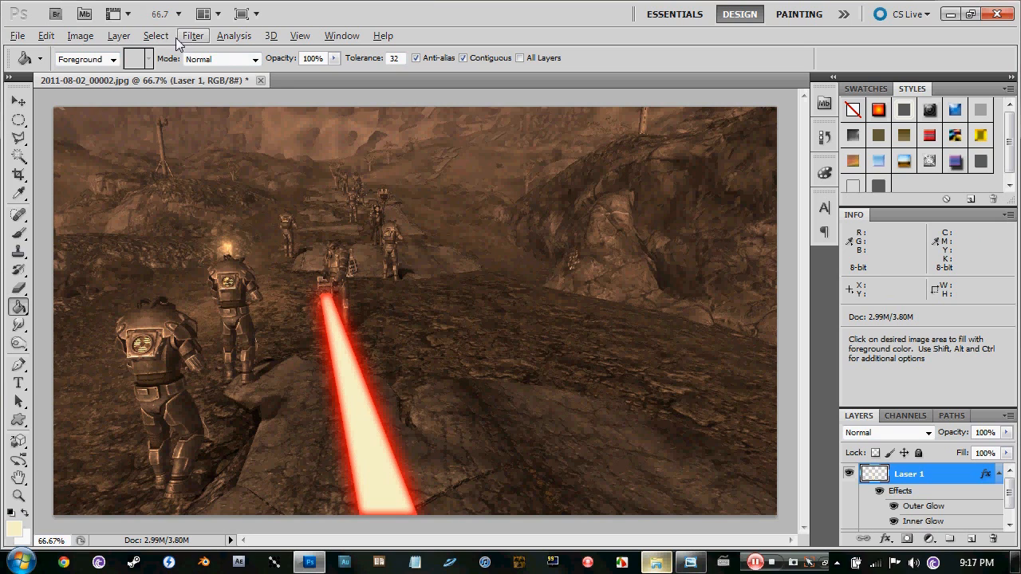
Merge the glowing Laser 1 layer into the background with Merge Layers.
left_click(192, 35)
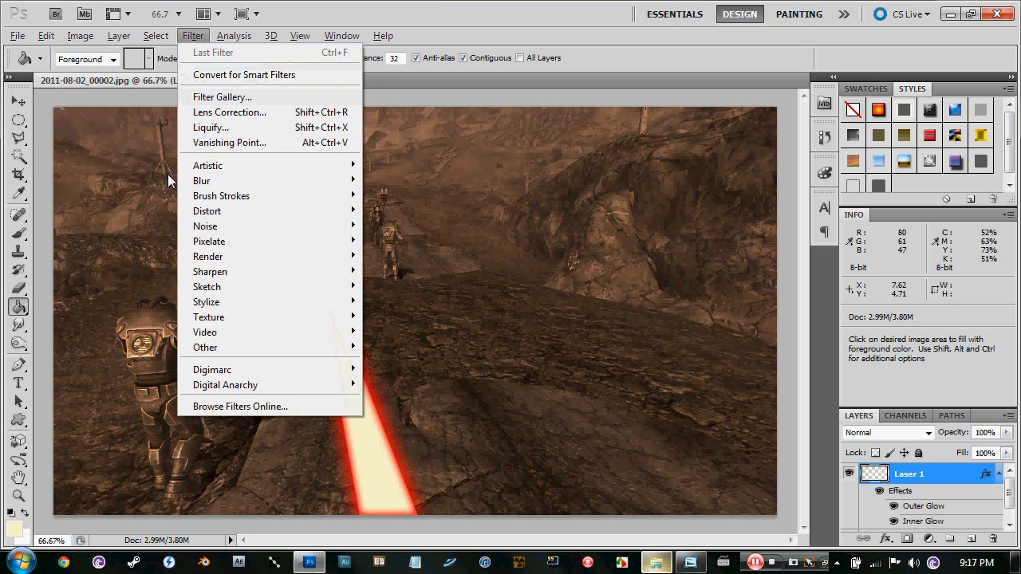
mouse_move(219, 256)
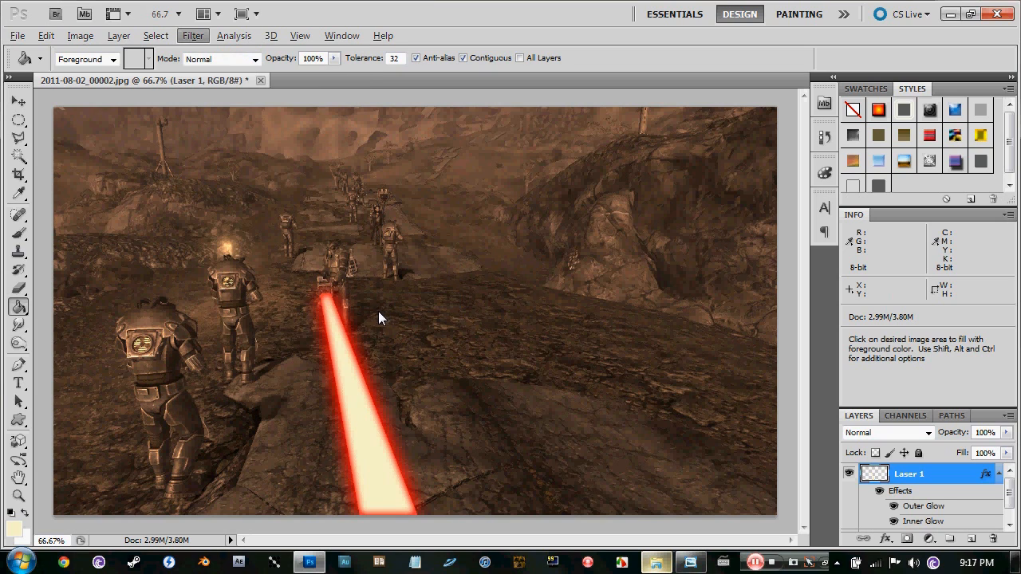
mouse_move(331, 393)
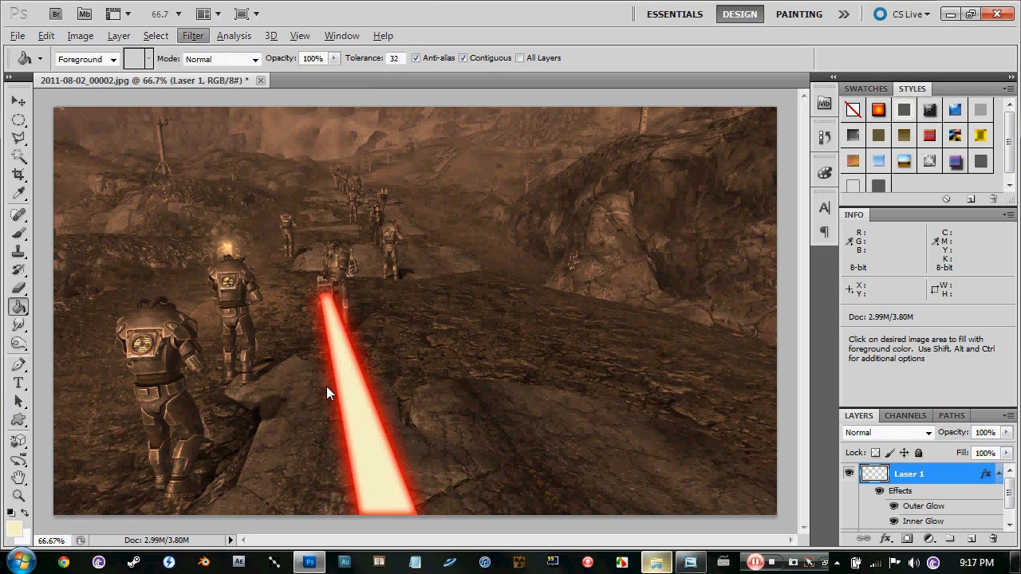
mouse_move(154, 79)
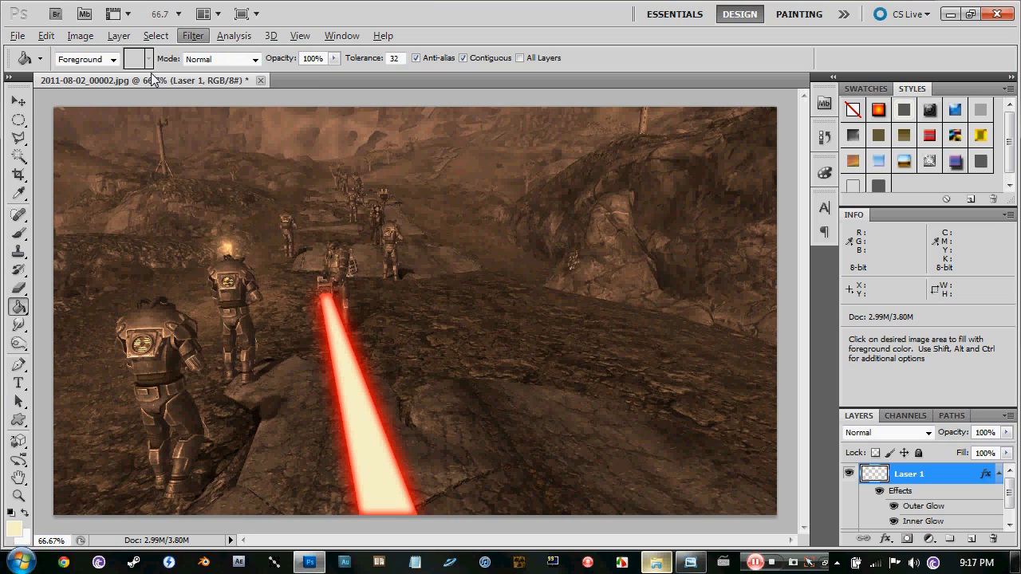
mouse_move(539, 458)
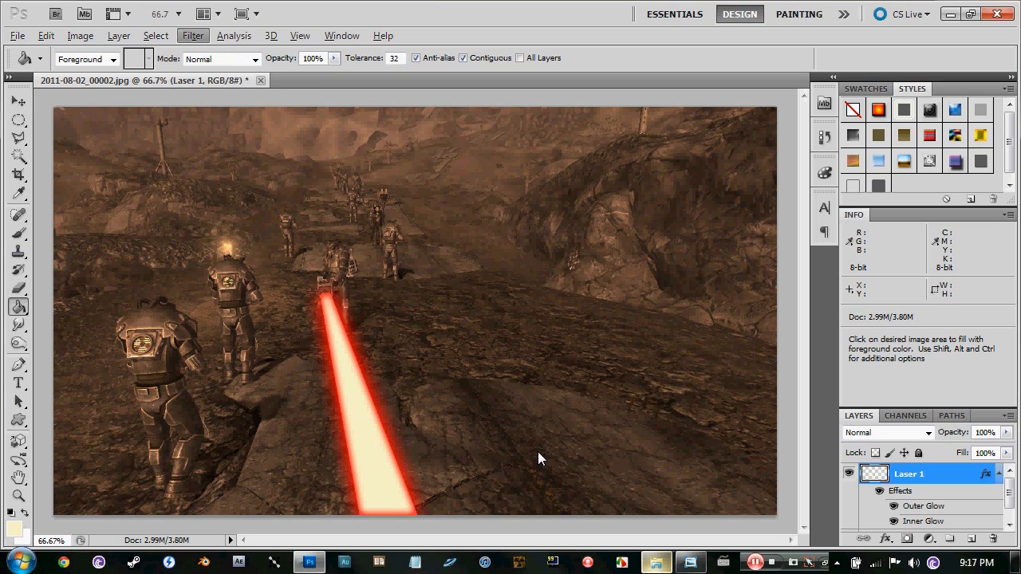
mouse_move(333, 372)
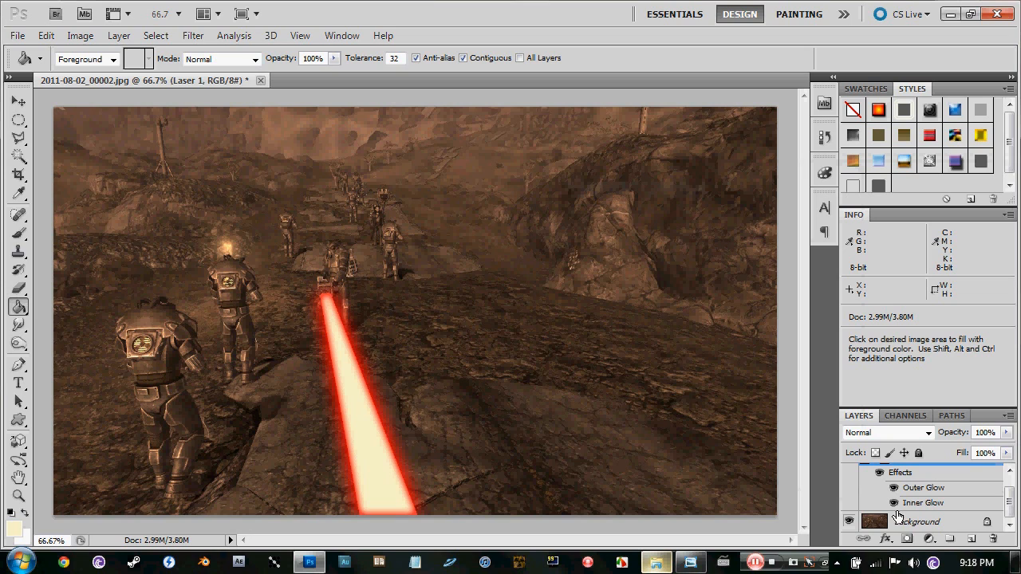
right_click(917, 520)
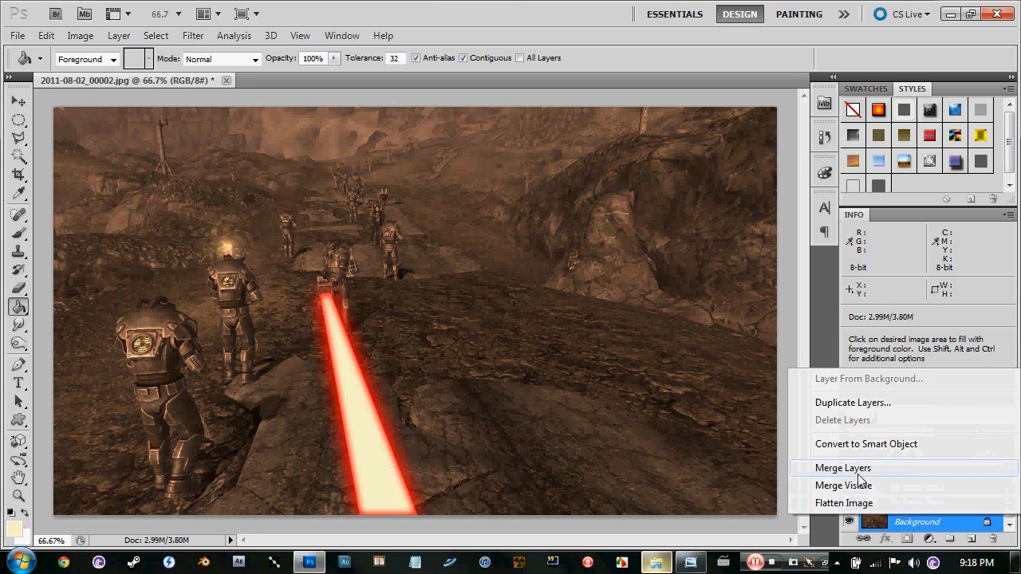
left_click(843, 503)
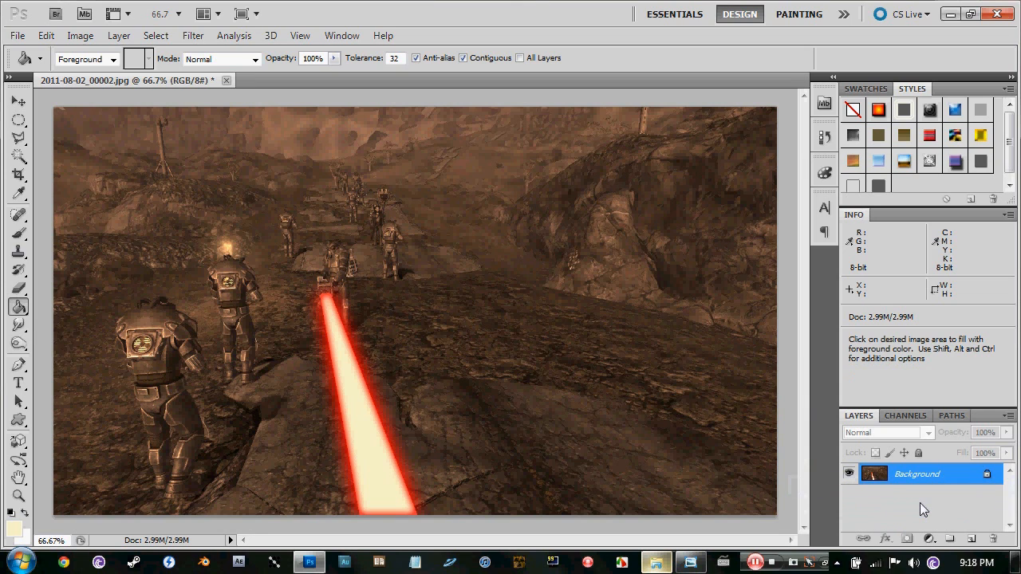
mouse_move(697, 507)
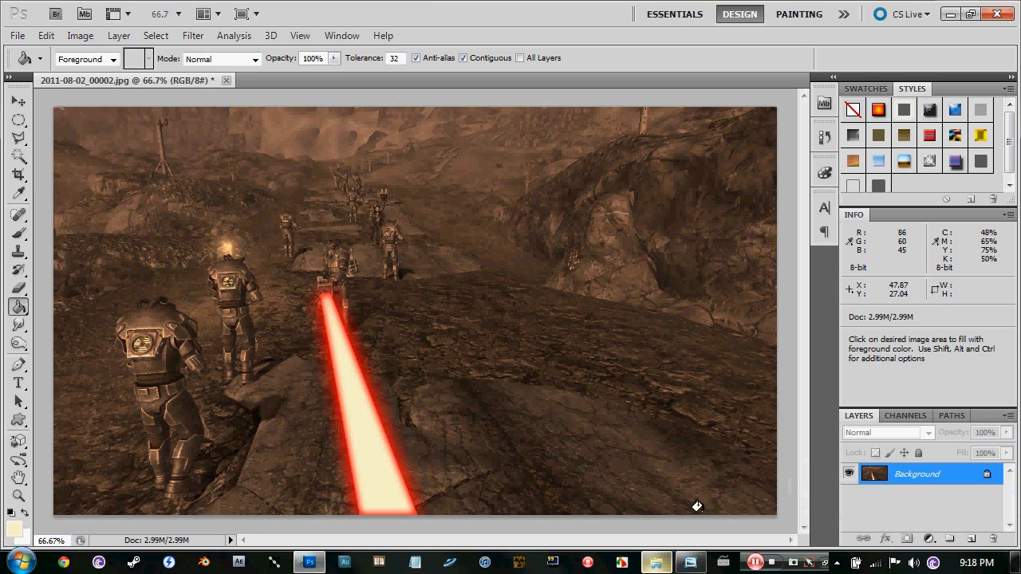
Preview a Knoll Light Factory flare at the gun, then cancel without applying it.
left_click(192, 35)
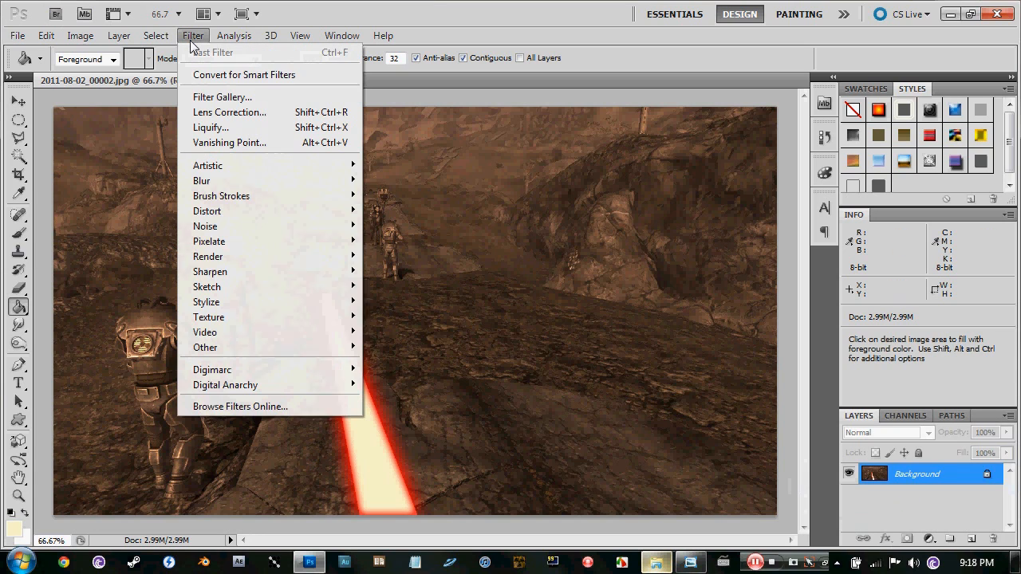
mouse_move(224, 385)
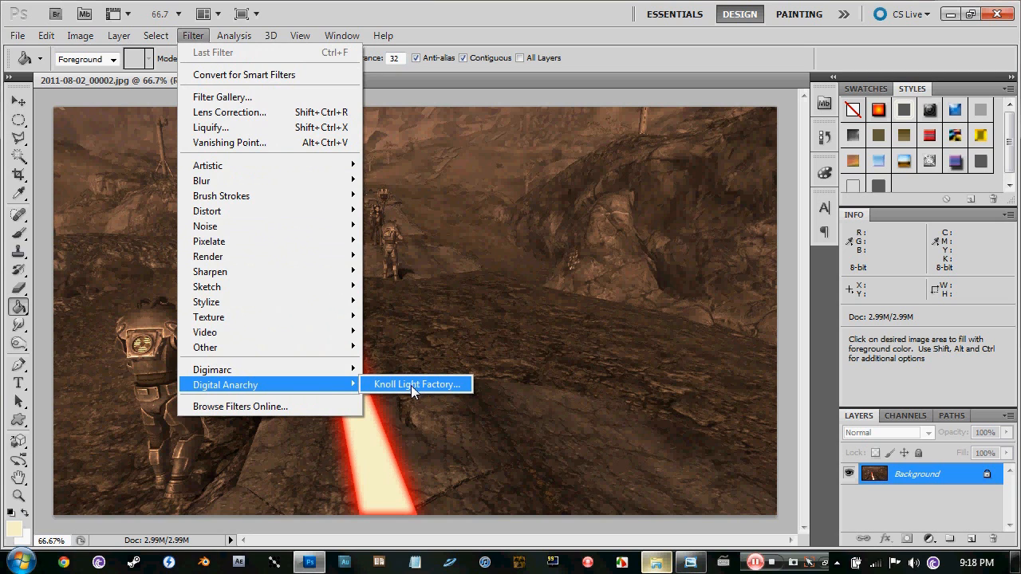
left_click(416, 383)
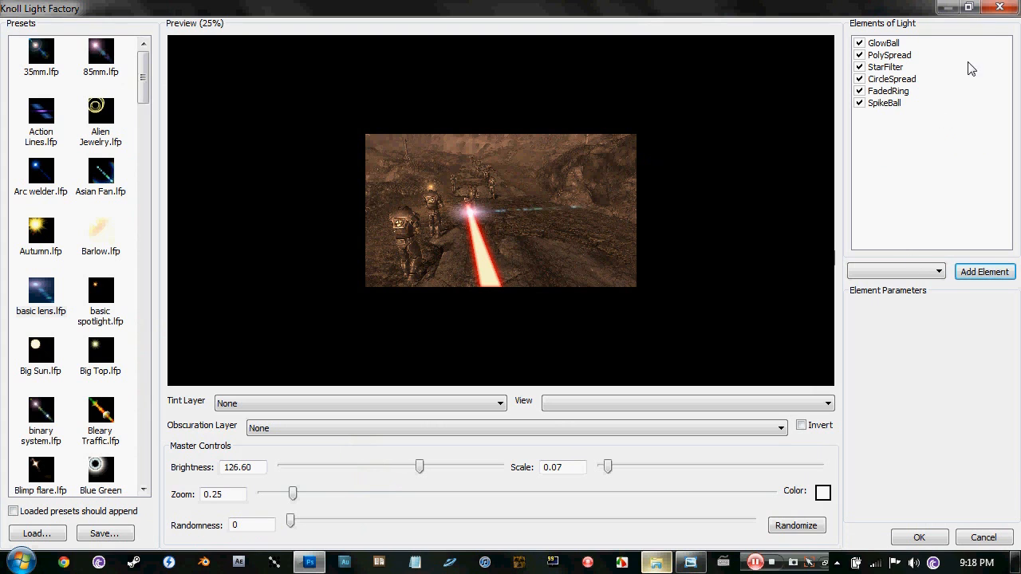
mouse_move(991, 480)
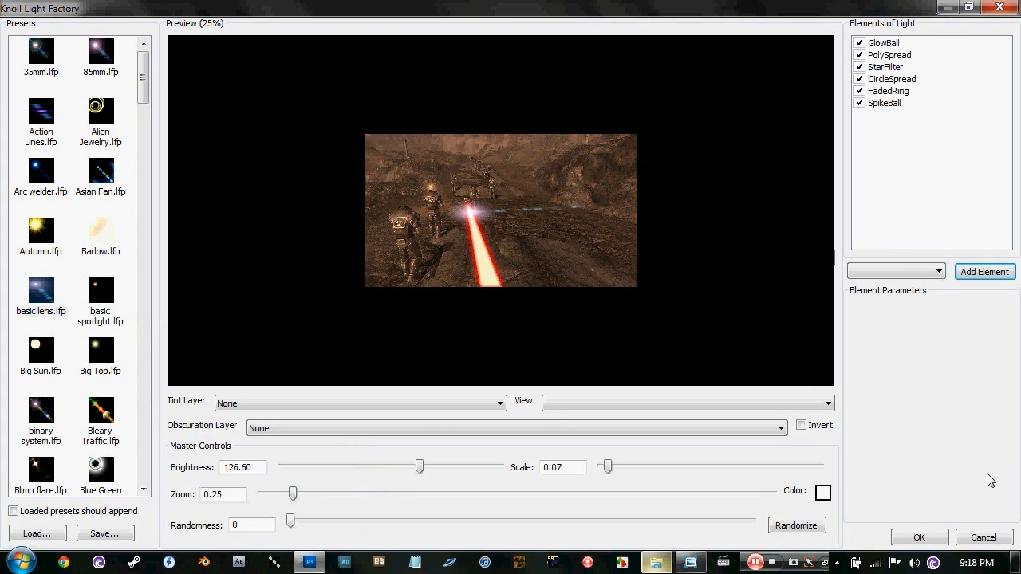
left_click(919, 536)
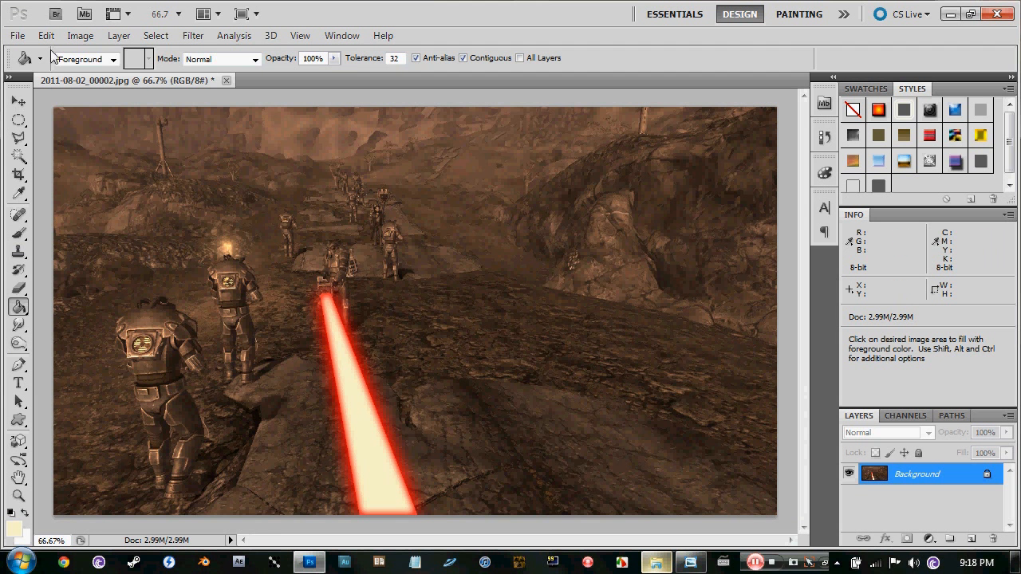
Apply a Lens Flare at 80% brightness with the 50-300mm Zoom lens on the beam.
left_click(192, 36)
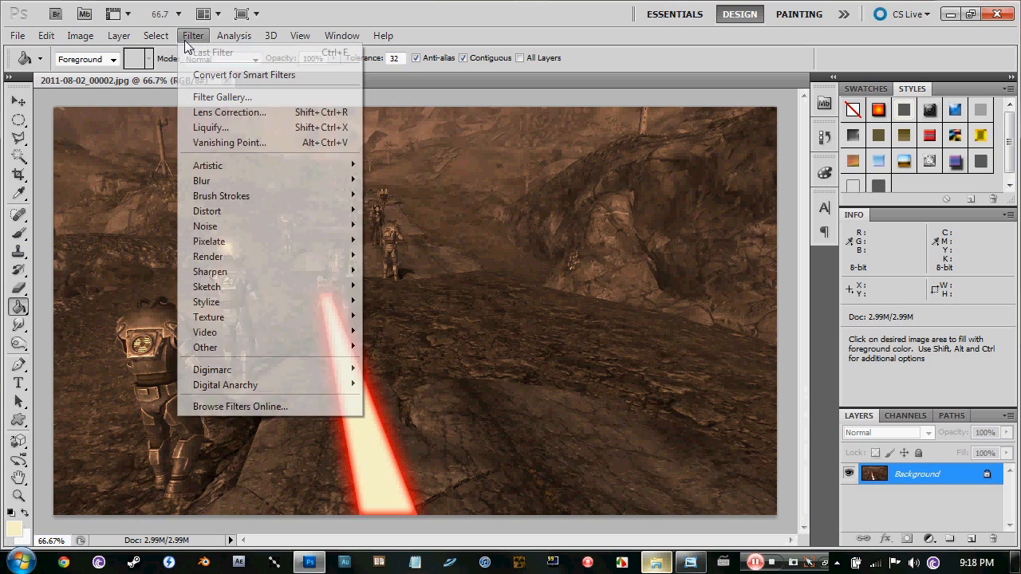
mouse_move(208, 256)
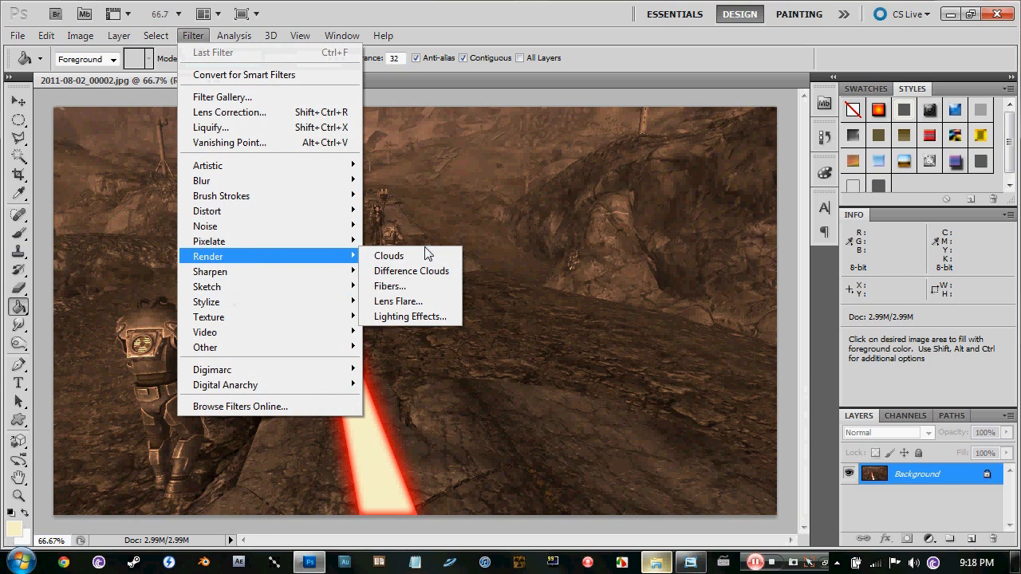
mouse_move(413, 301)
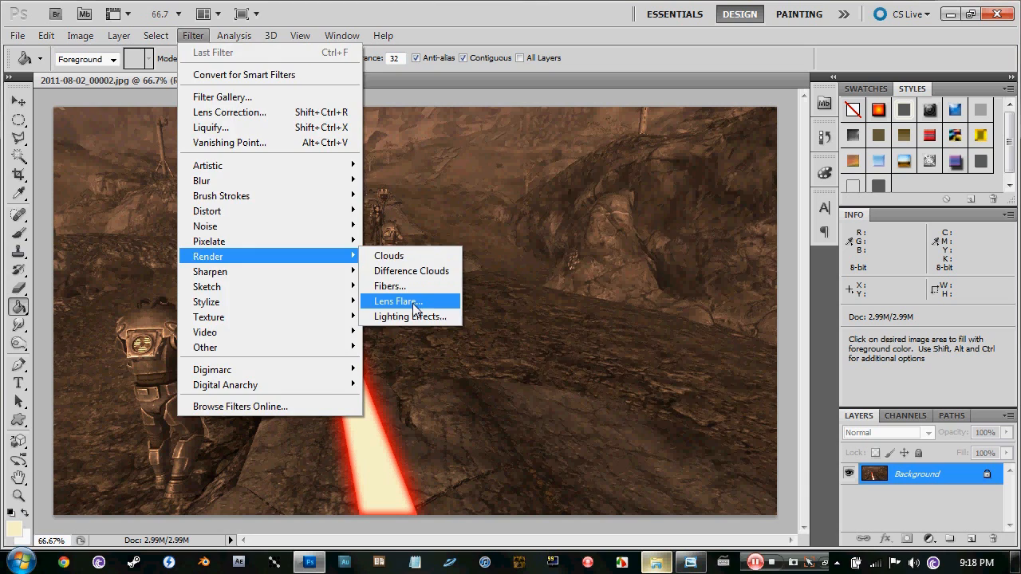
left_click(394, 300)
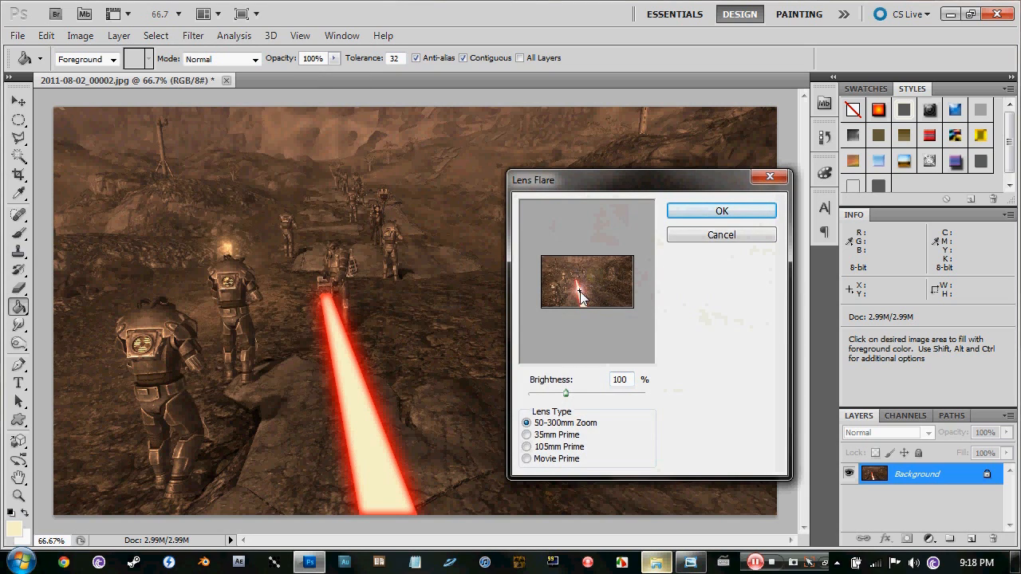
left_click_drag(565, 393, 559, 393)
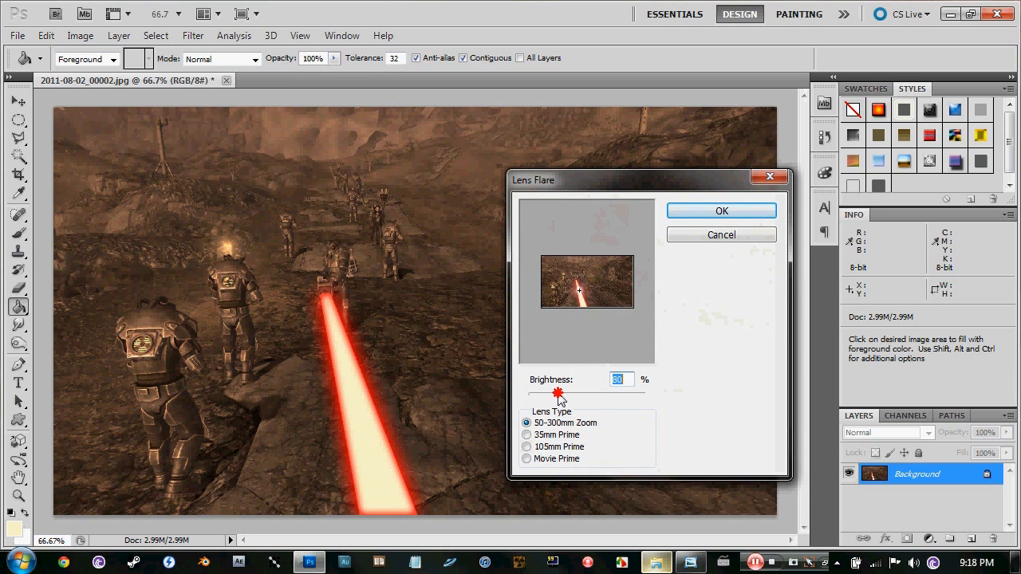
left_click(527, 459)
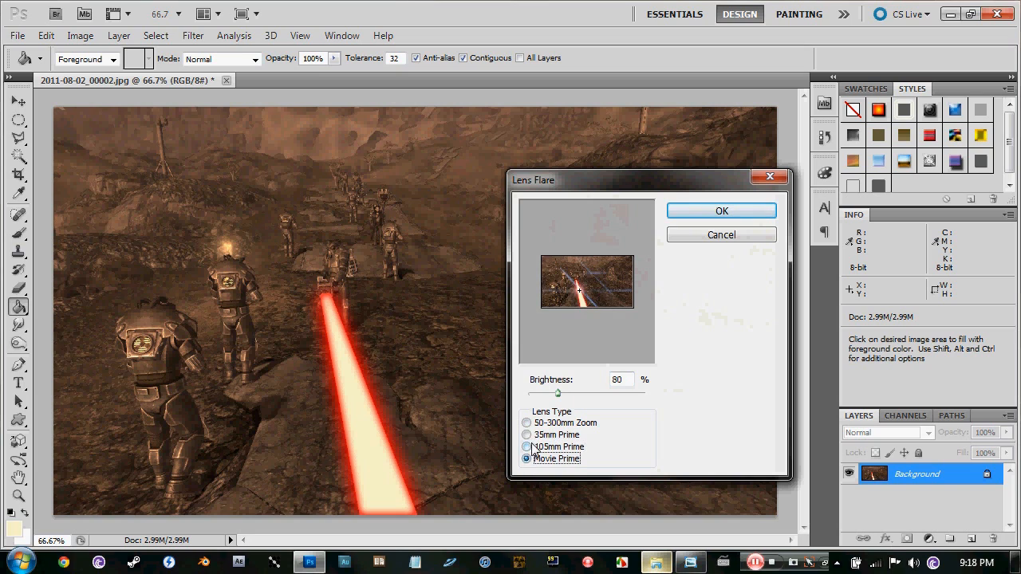
left_click(526, 435)
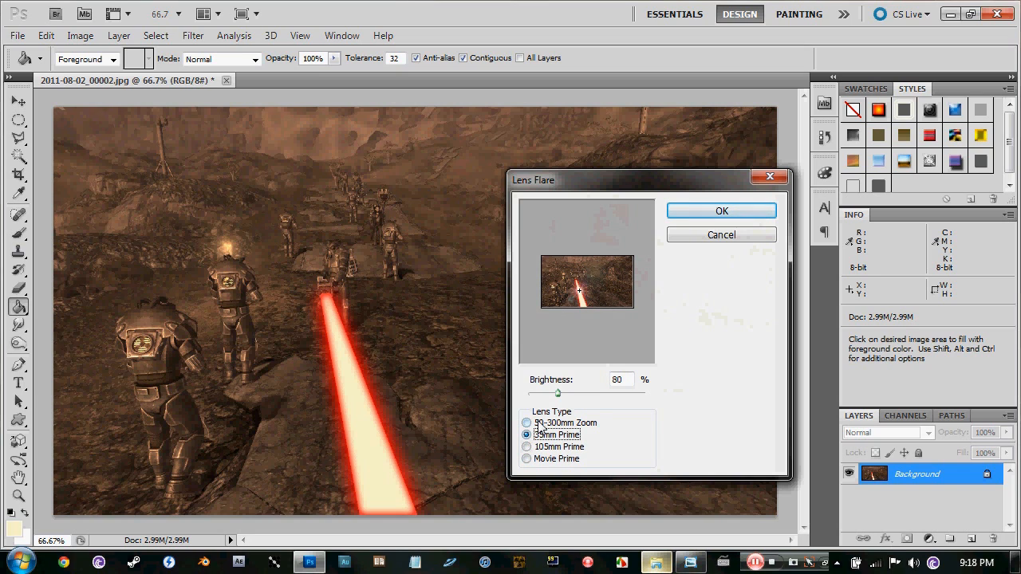
left_click(526, 422)
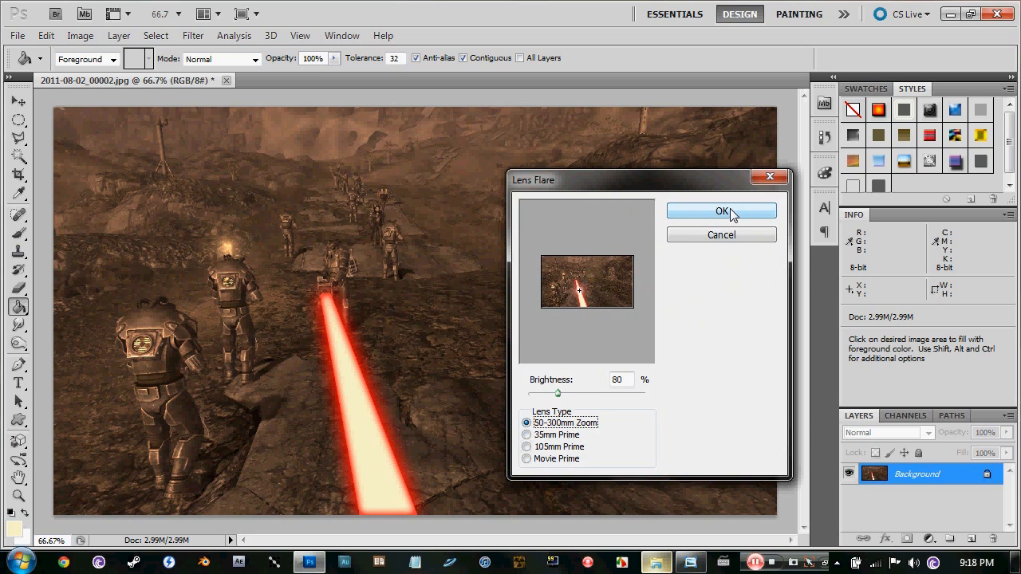
left_click(719, 211)
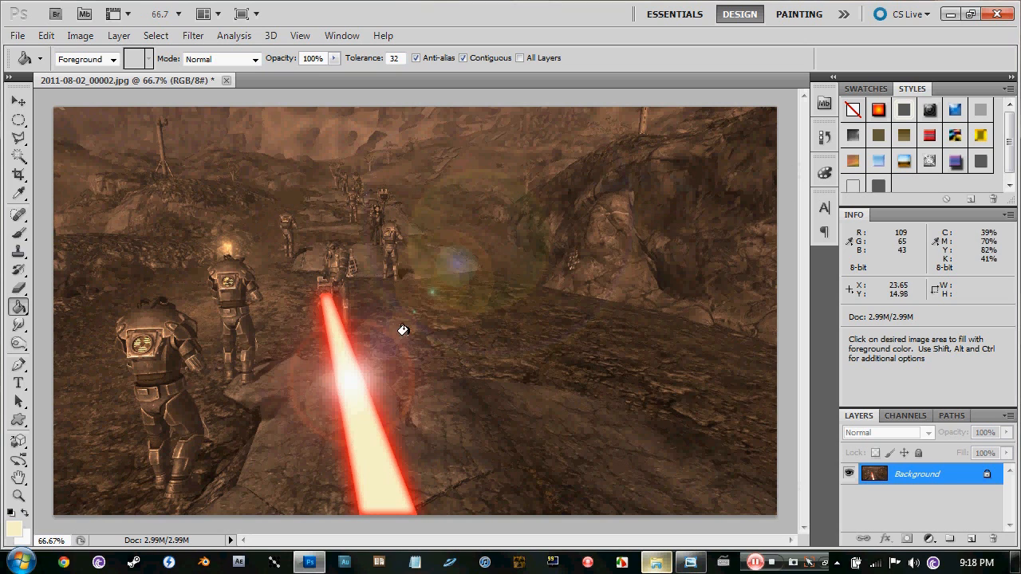
mouse_move(145, 264)
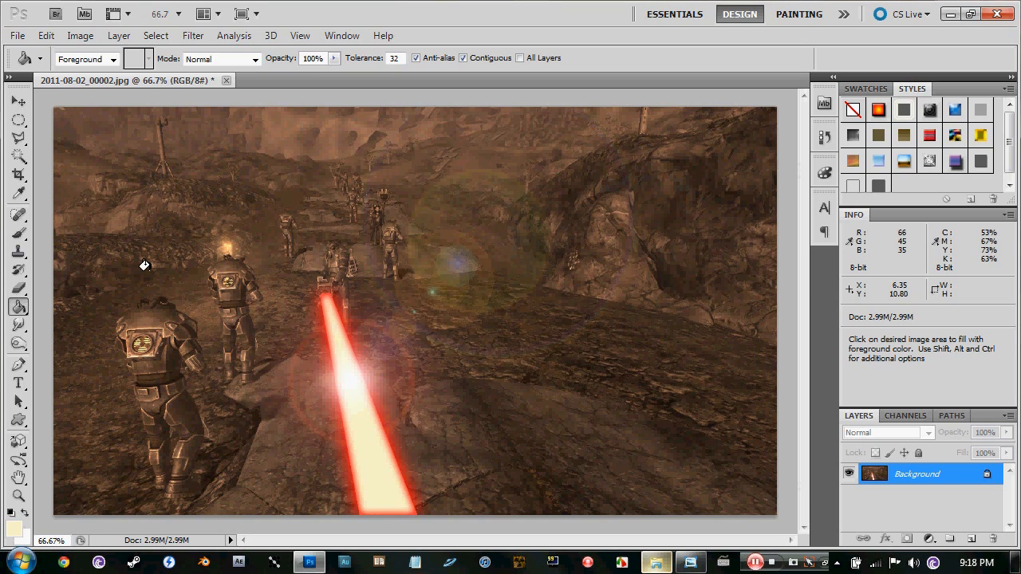
mouse_move(390, 395)
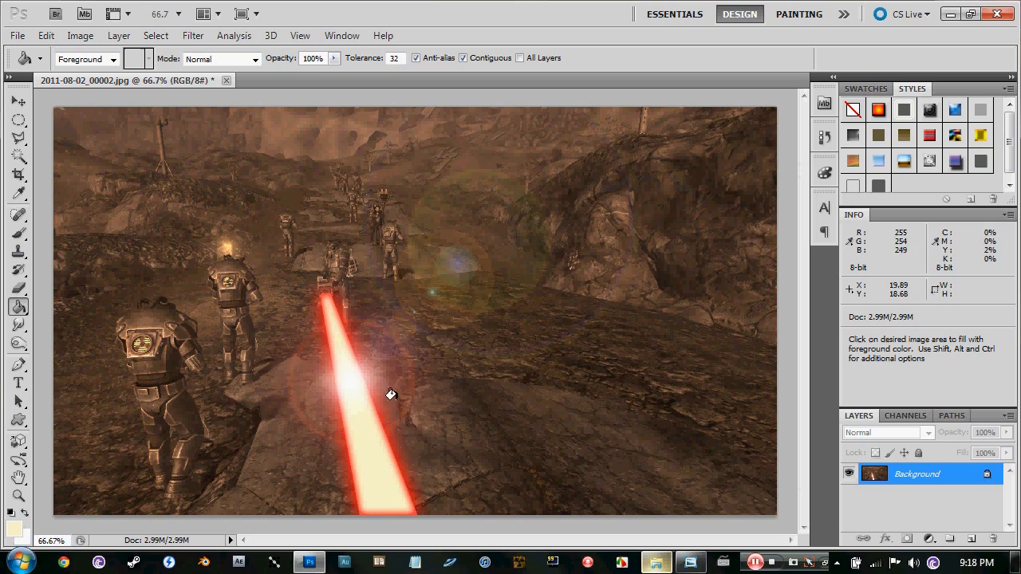
Open Enclavewallpaper from the Enclave Commander folder in Explorer for comparison.
left_click(13, 102)
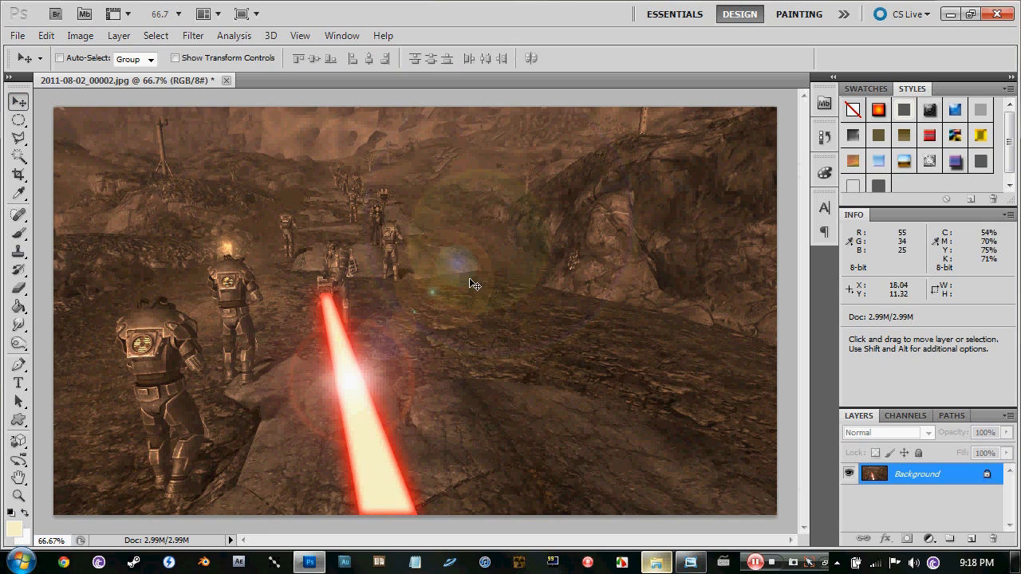
mouse_move(335, 461)
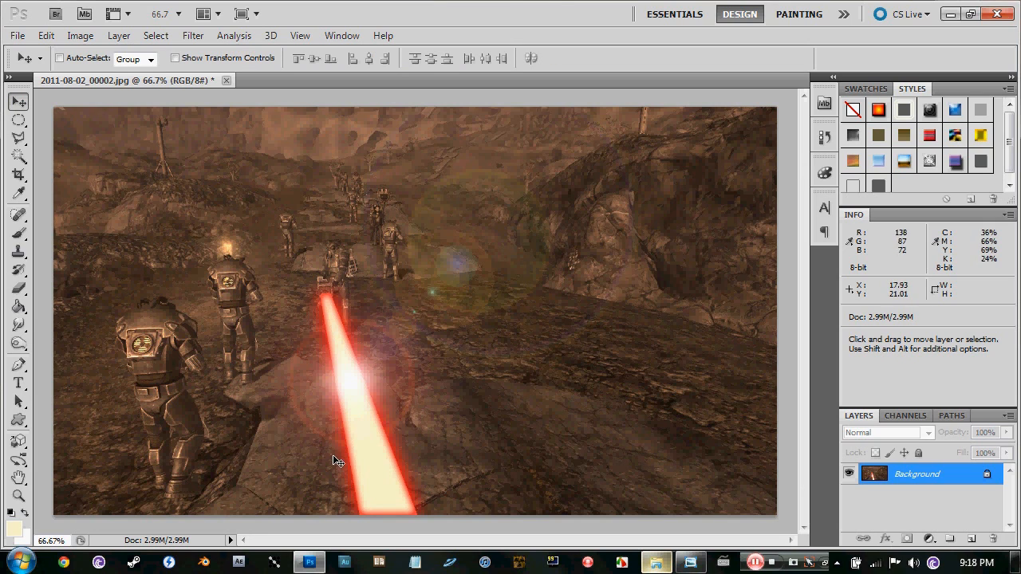
mouse_move(335, 278)
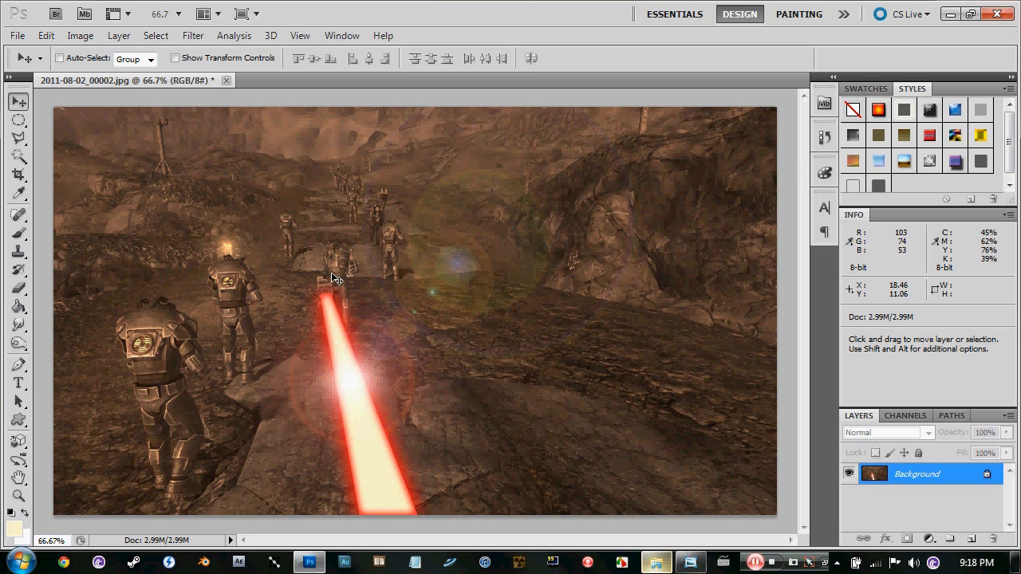
mouse_move(441, 301)
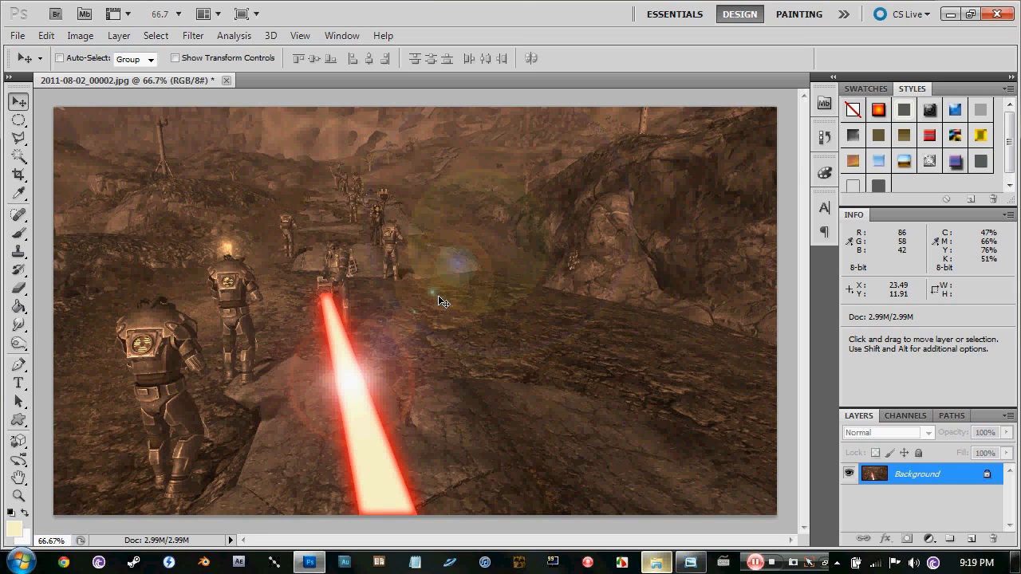
mouse_move(433, 309)
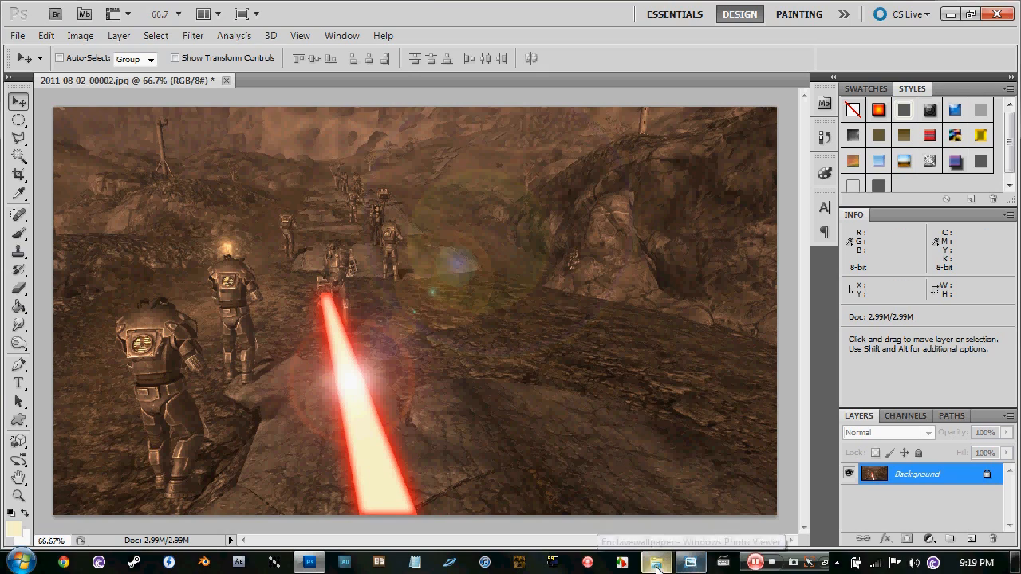
left_click(656, 563)
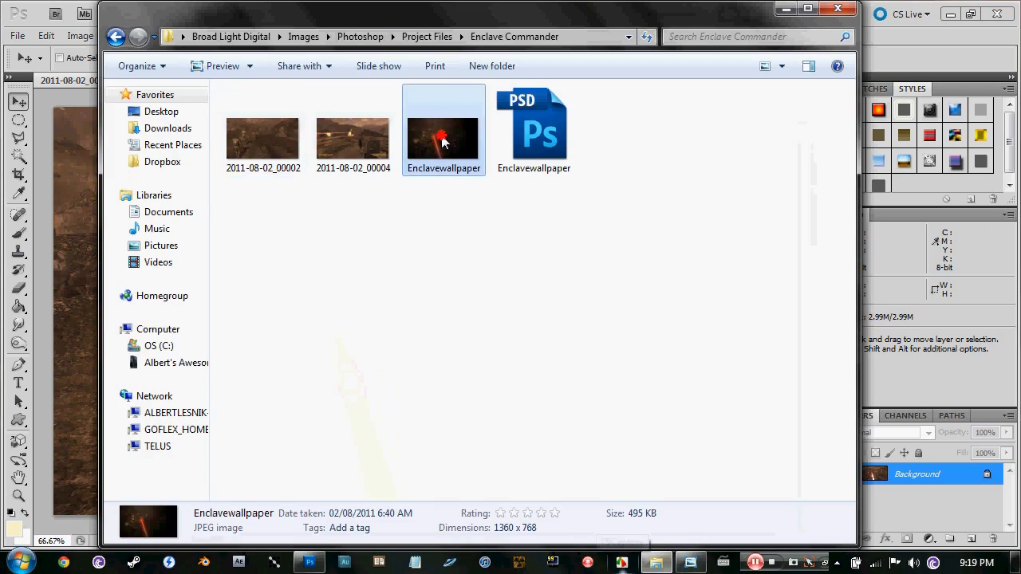
double_click(444, 136)
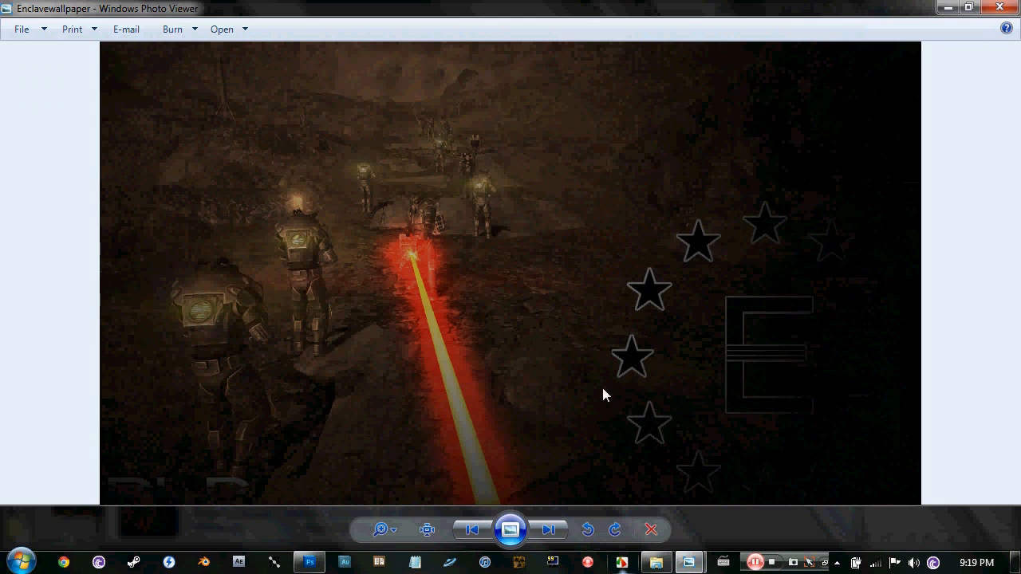
mouse_move(740, 335)
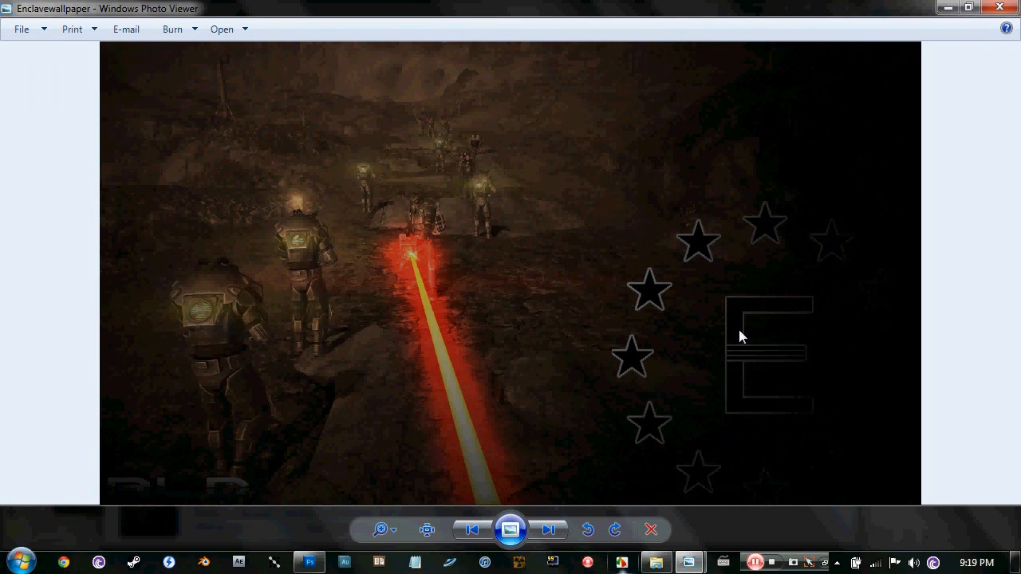
mouse_move(450, 522)
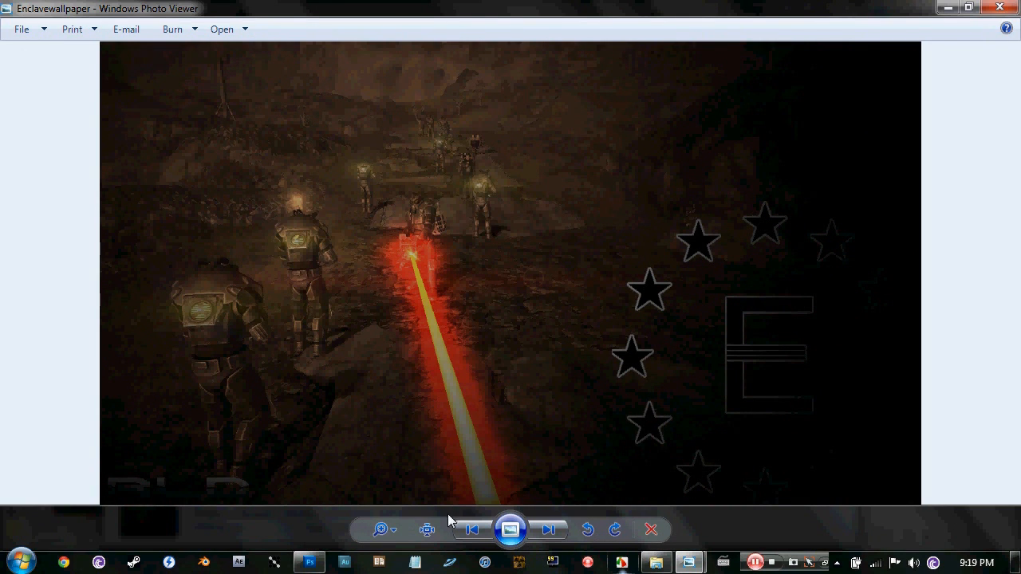
Leave the Enclavewallpaper image in Windows Photo Viewer and return to the flared laser Photoshop document.
left_click(310, 562)
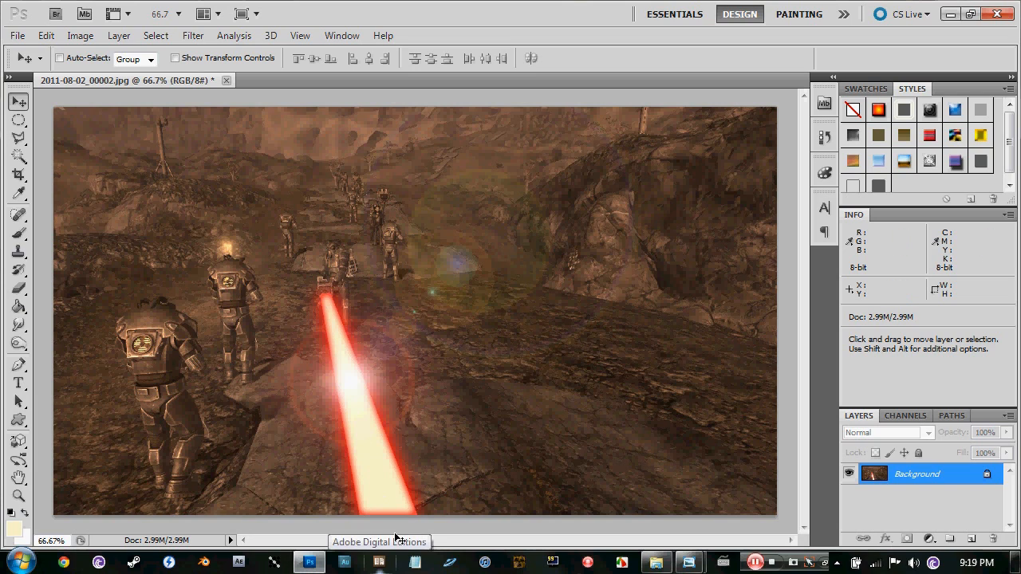
mouse_move(340, 421)
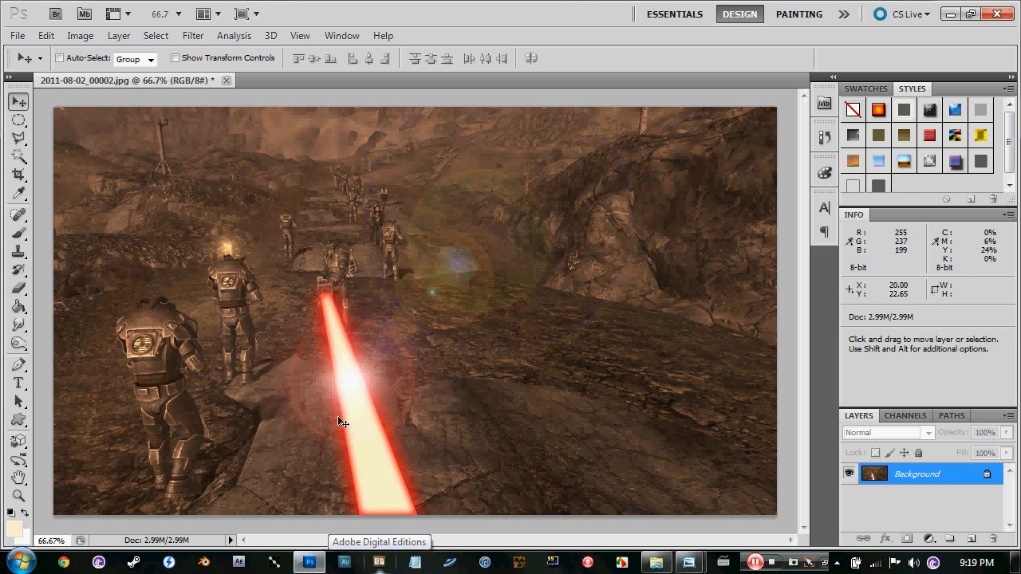
mouse_move(331, 181)
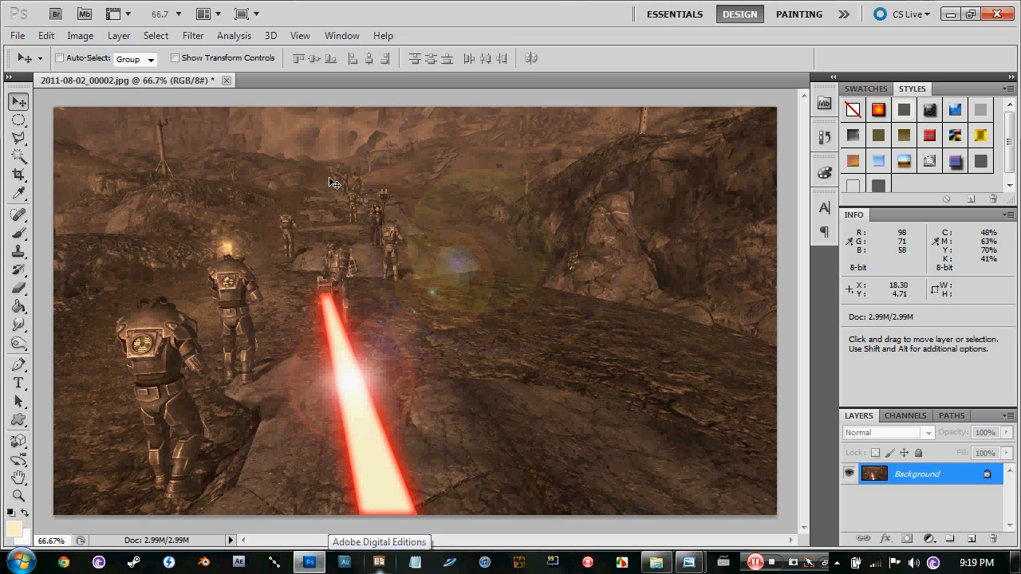
mouse_move(479, 231)
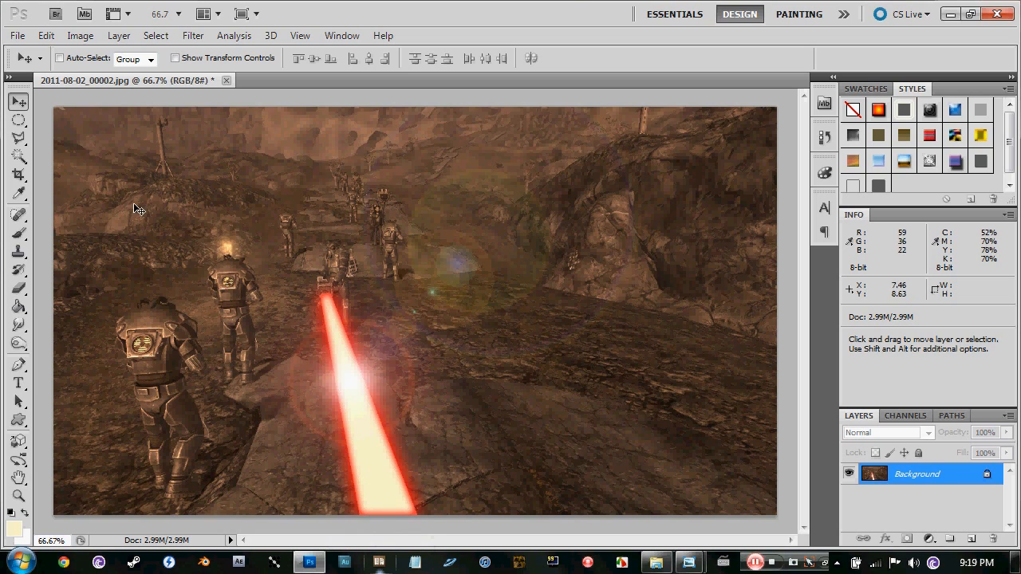
mouse_move(701, 197)
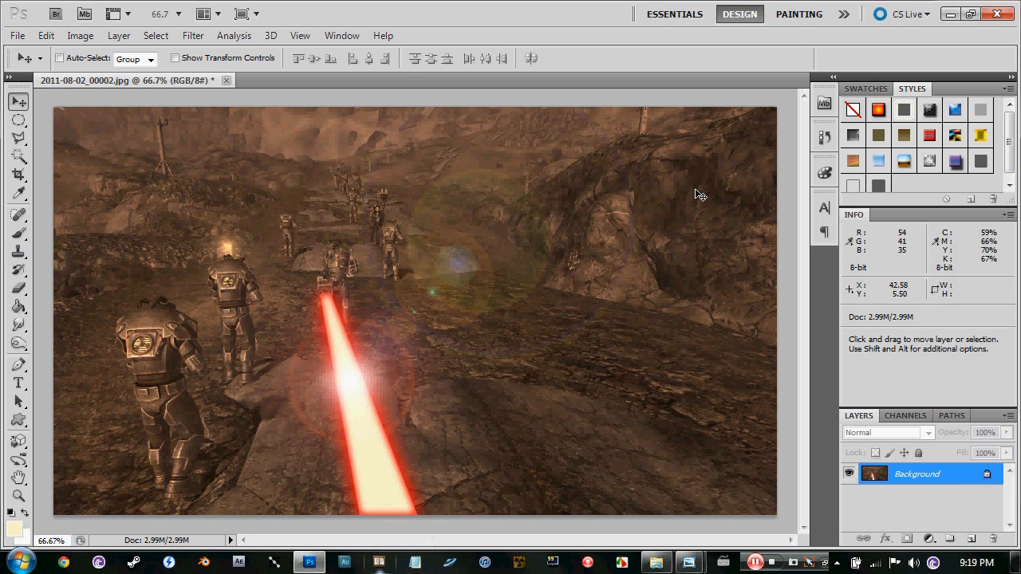
mouse_move(736, 173)
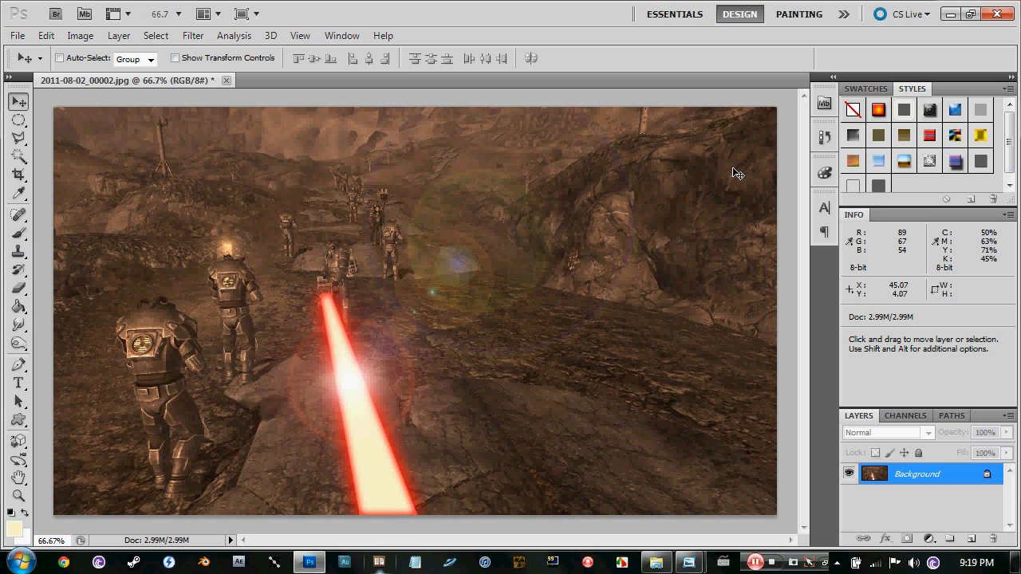
mouse_move(943, 26)
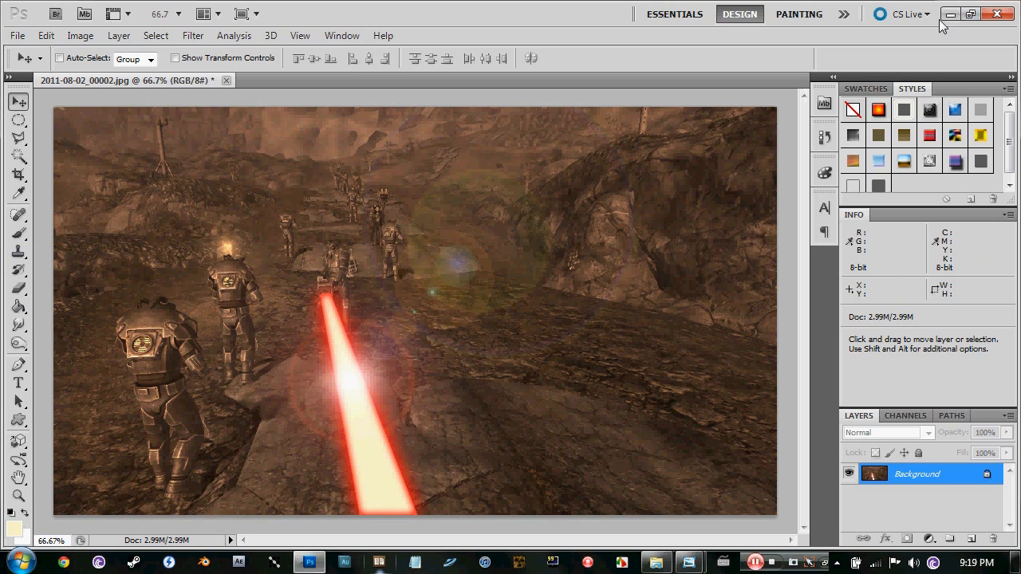